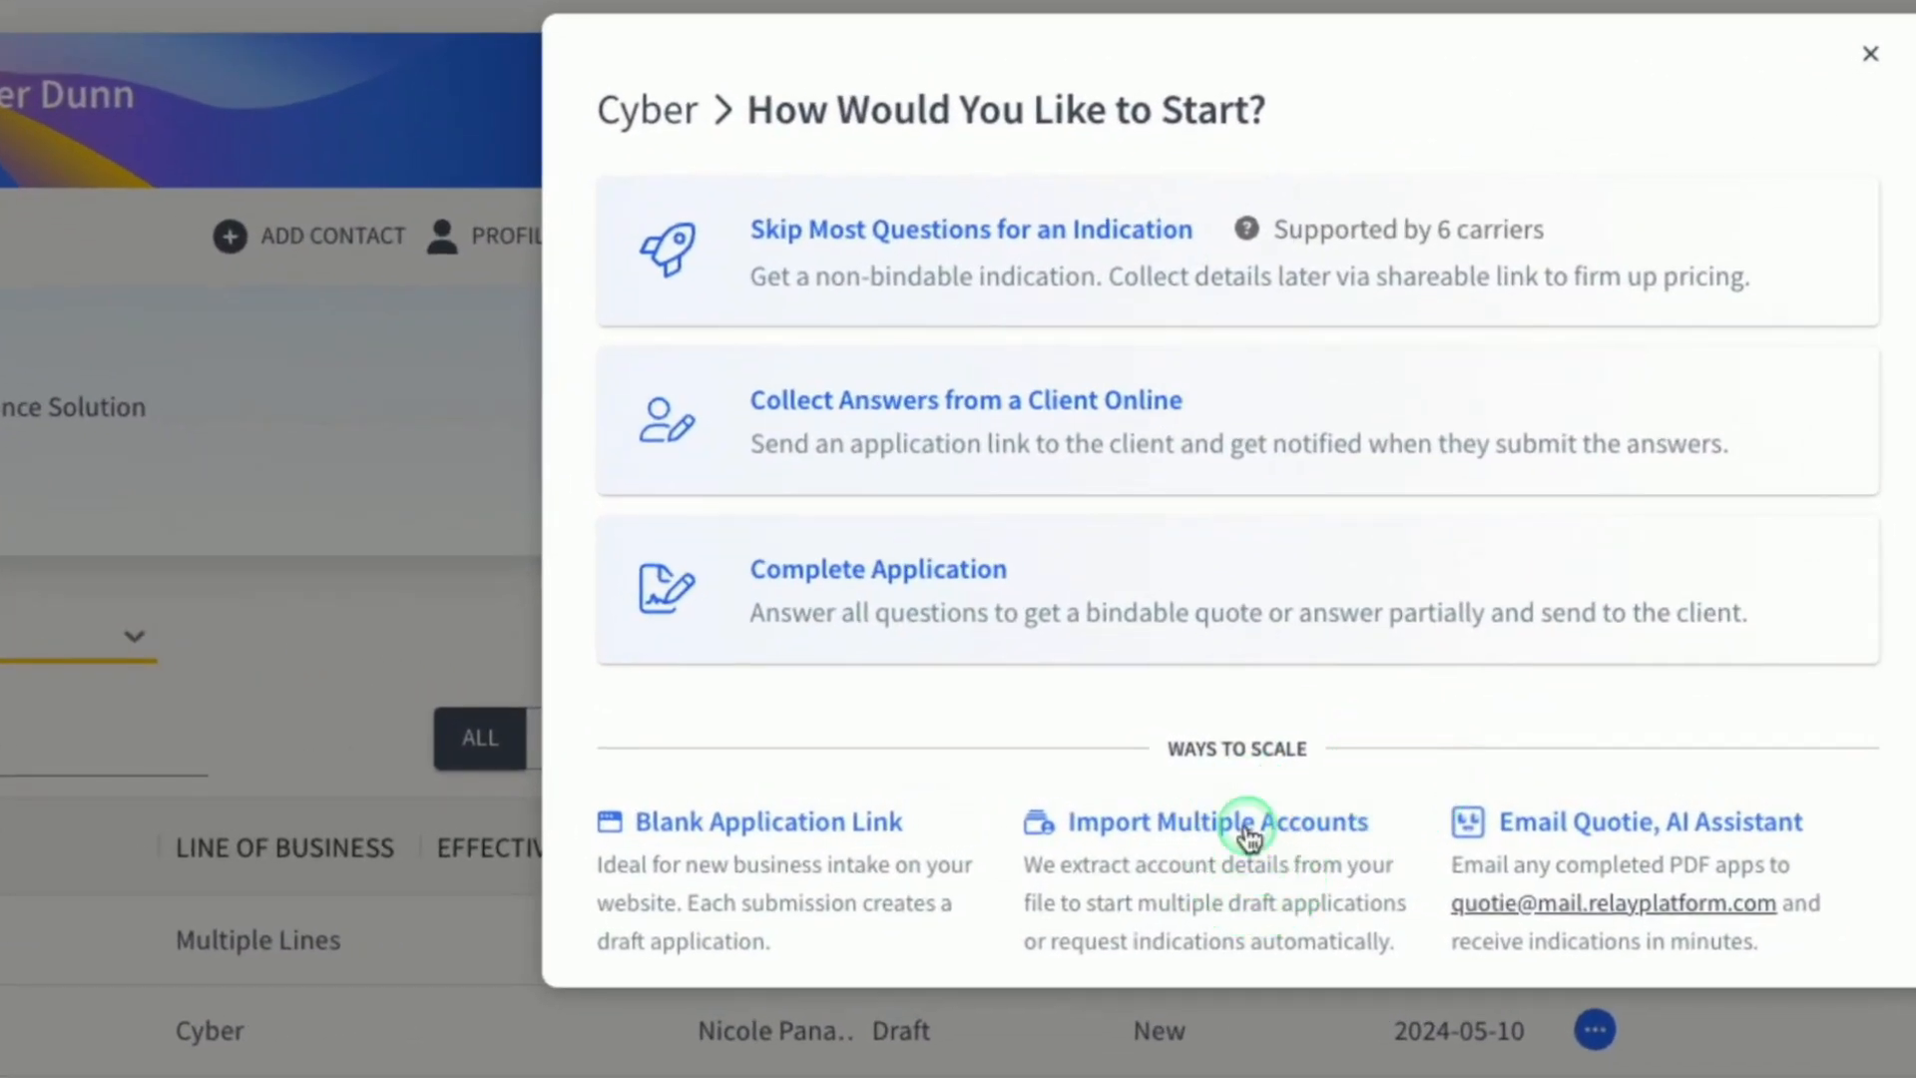
Step: Import Fake Data Minimal Data.xlsx as multiple accounts with indications requested for all accounts
left_click(1215, 821)
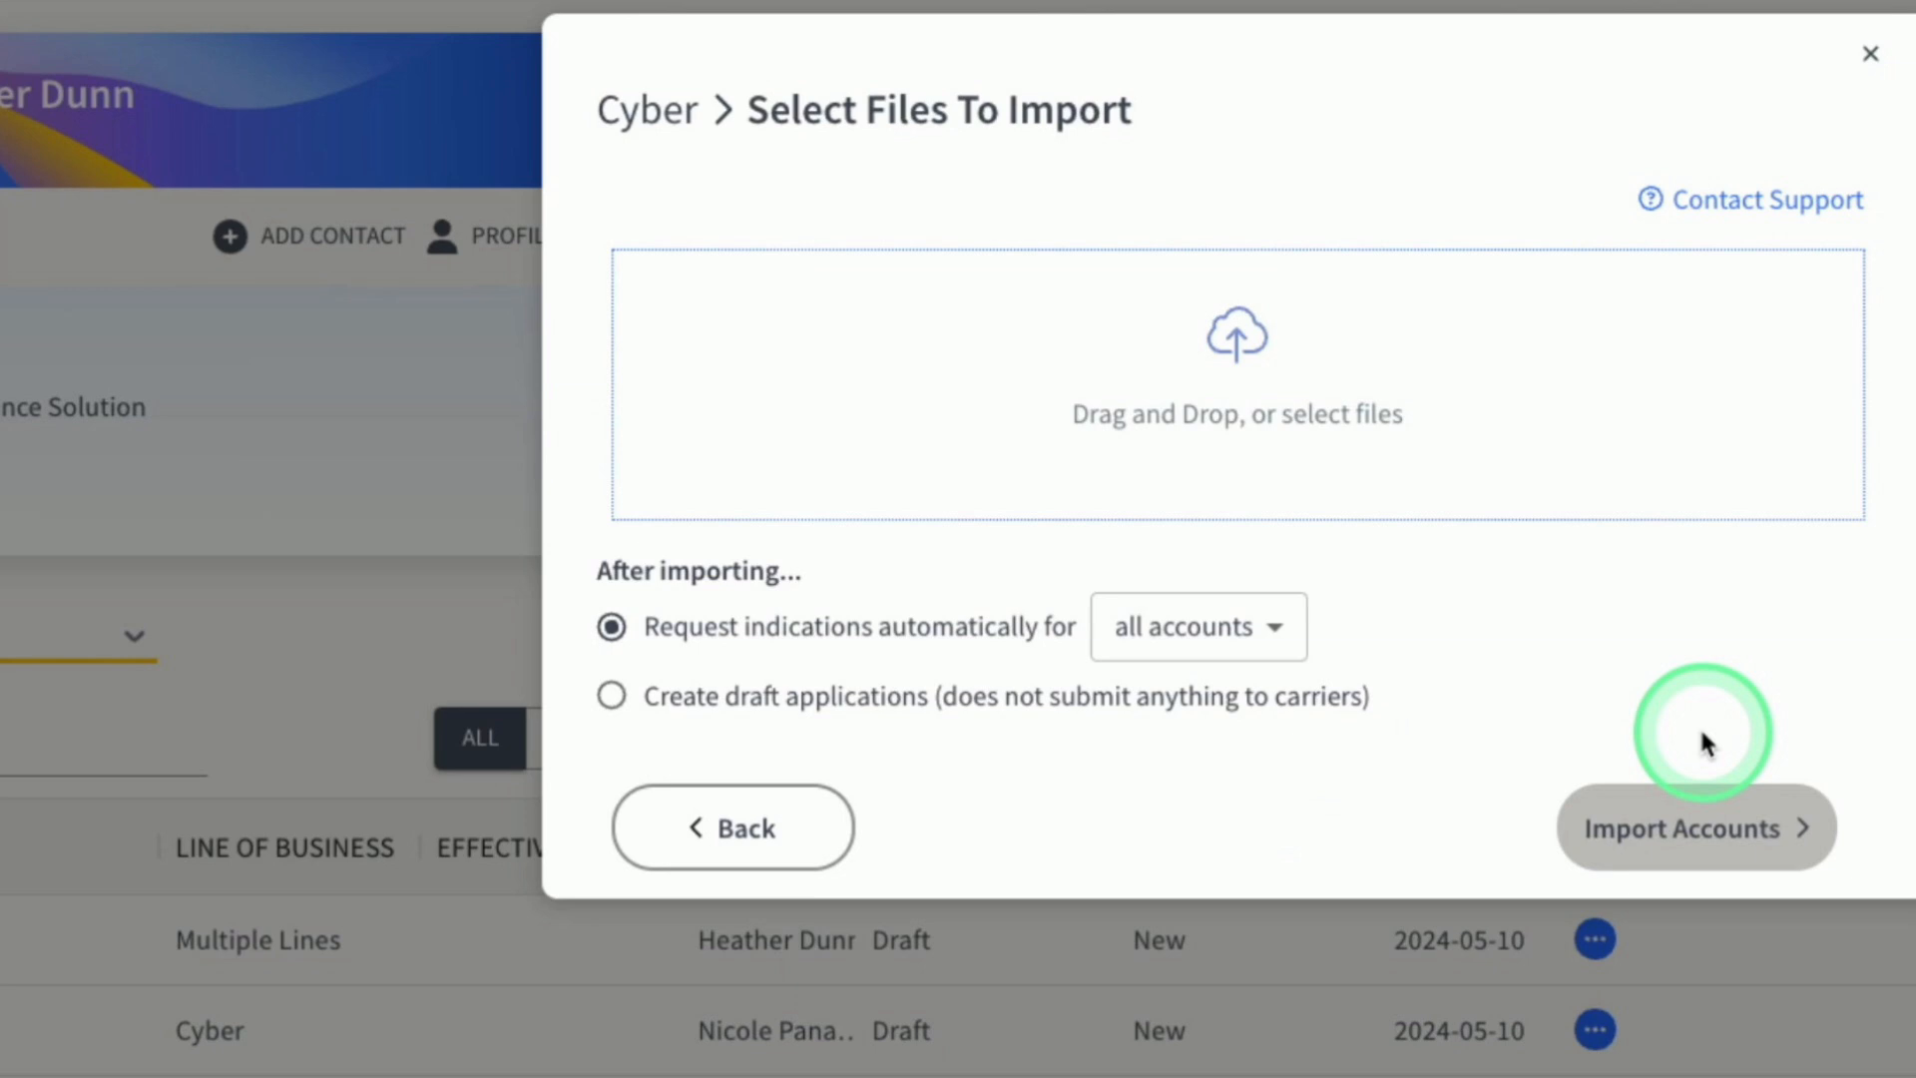
left_click(1235, 379)
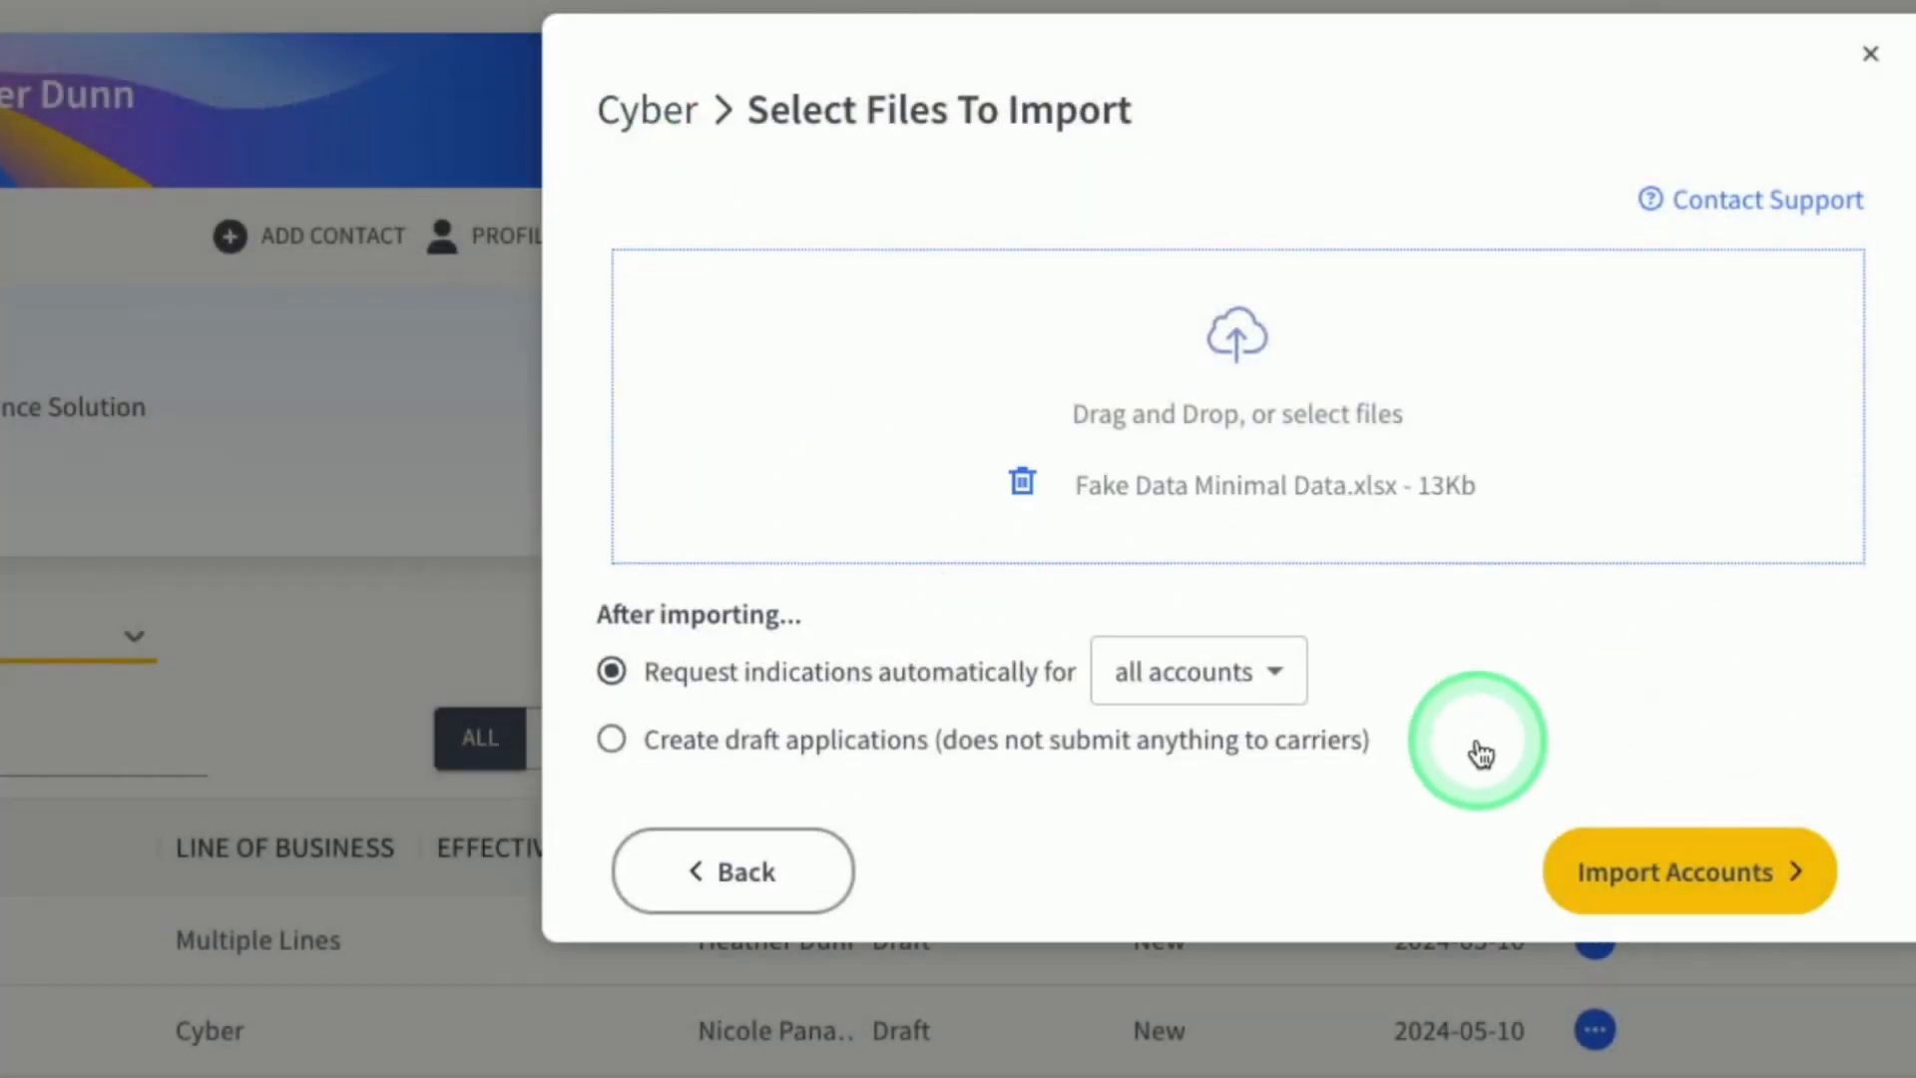
left_click(1687, 870)
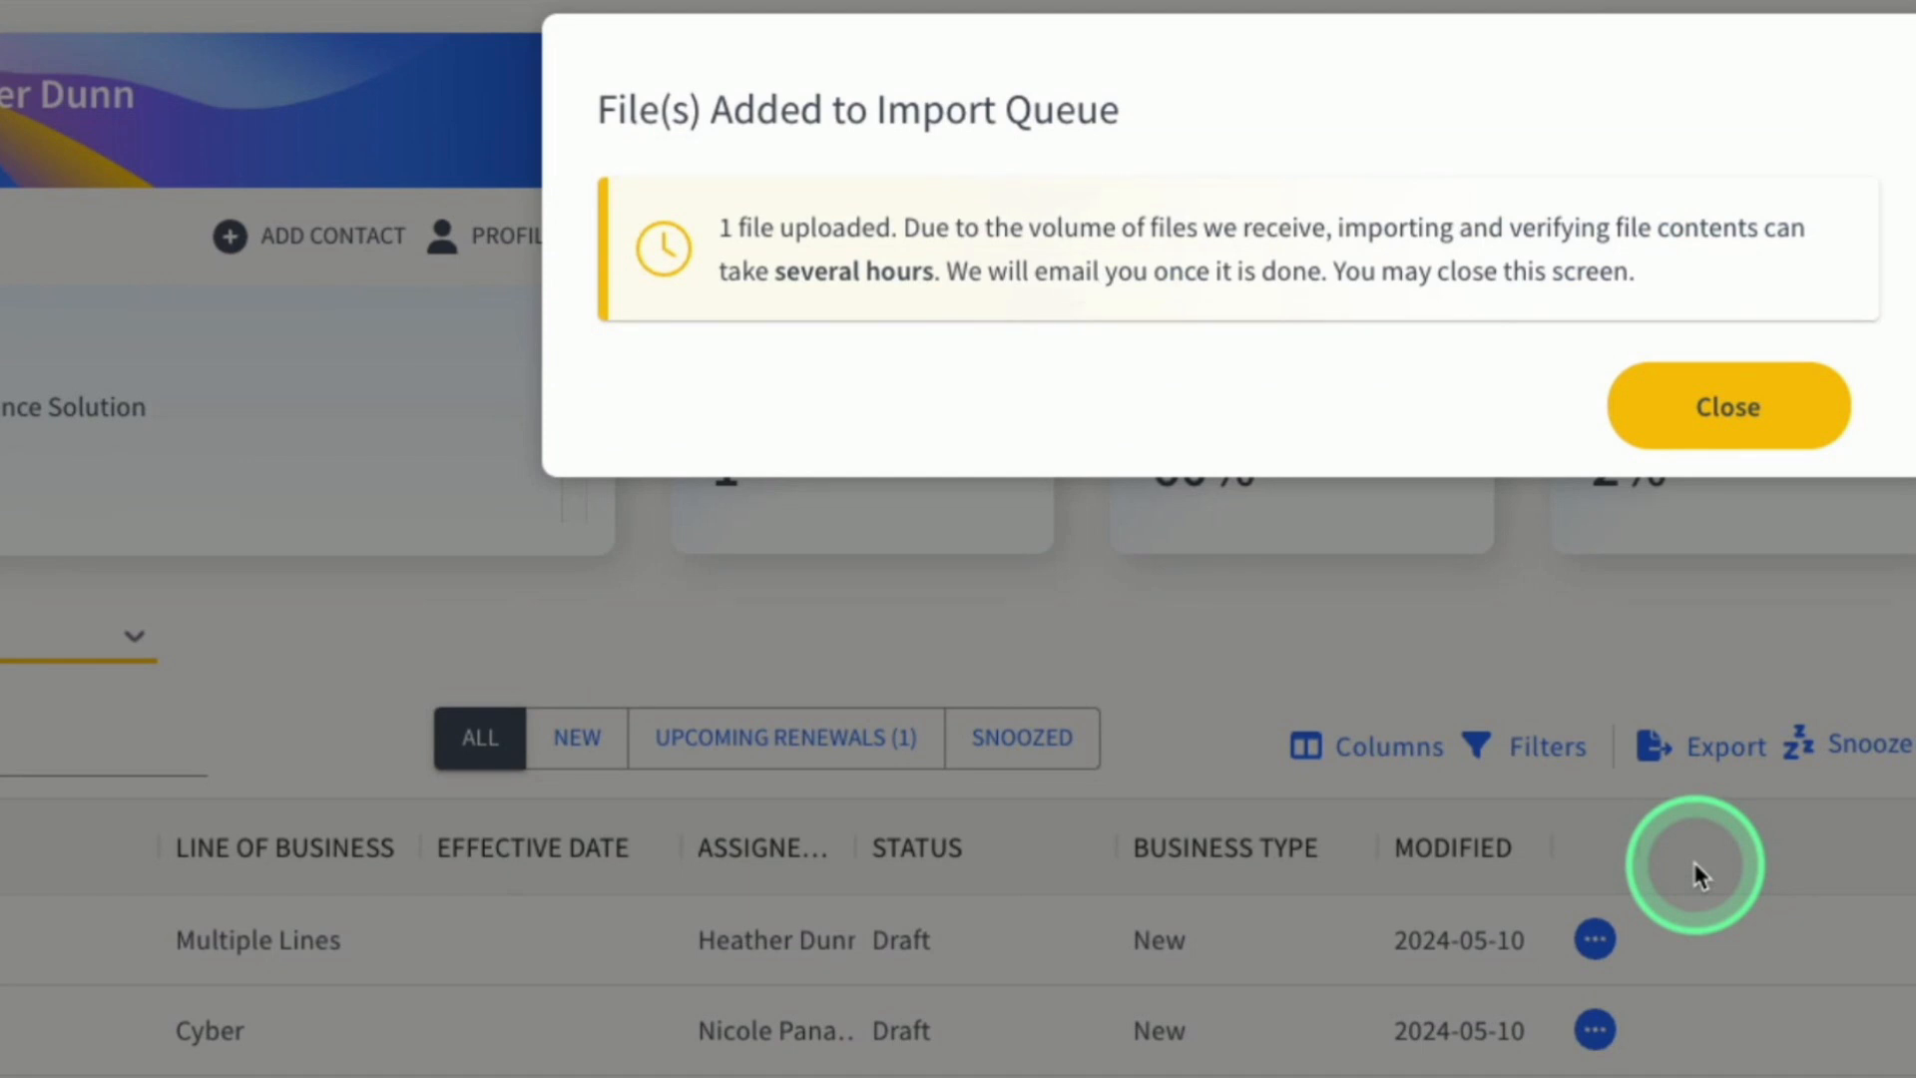
left_click(1729, 406)
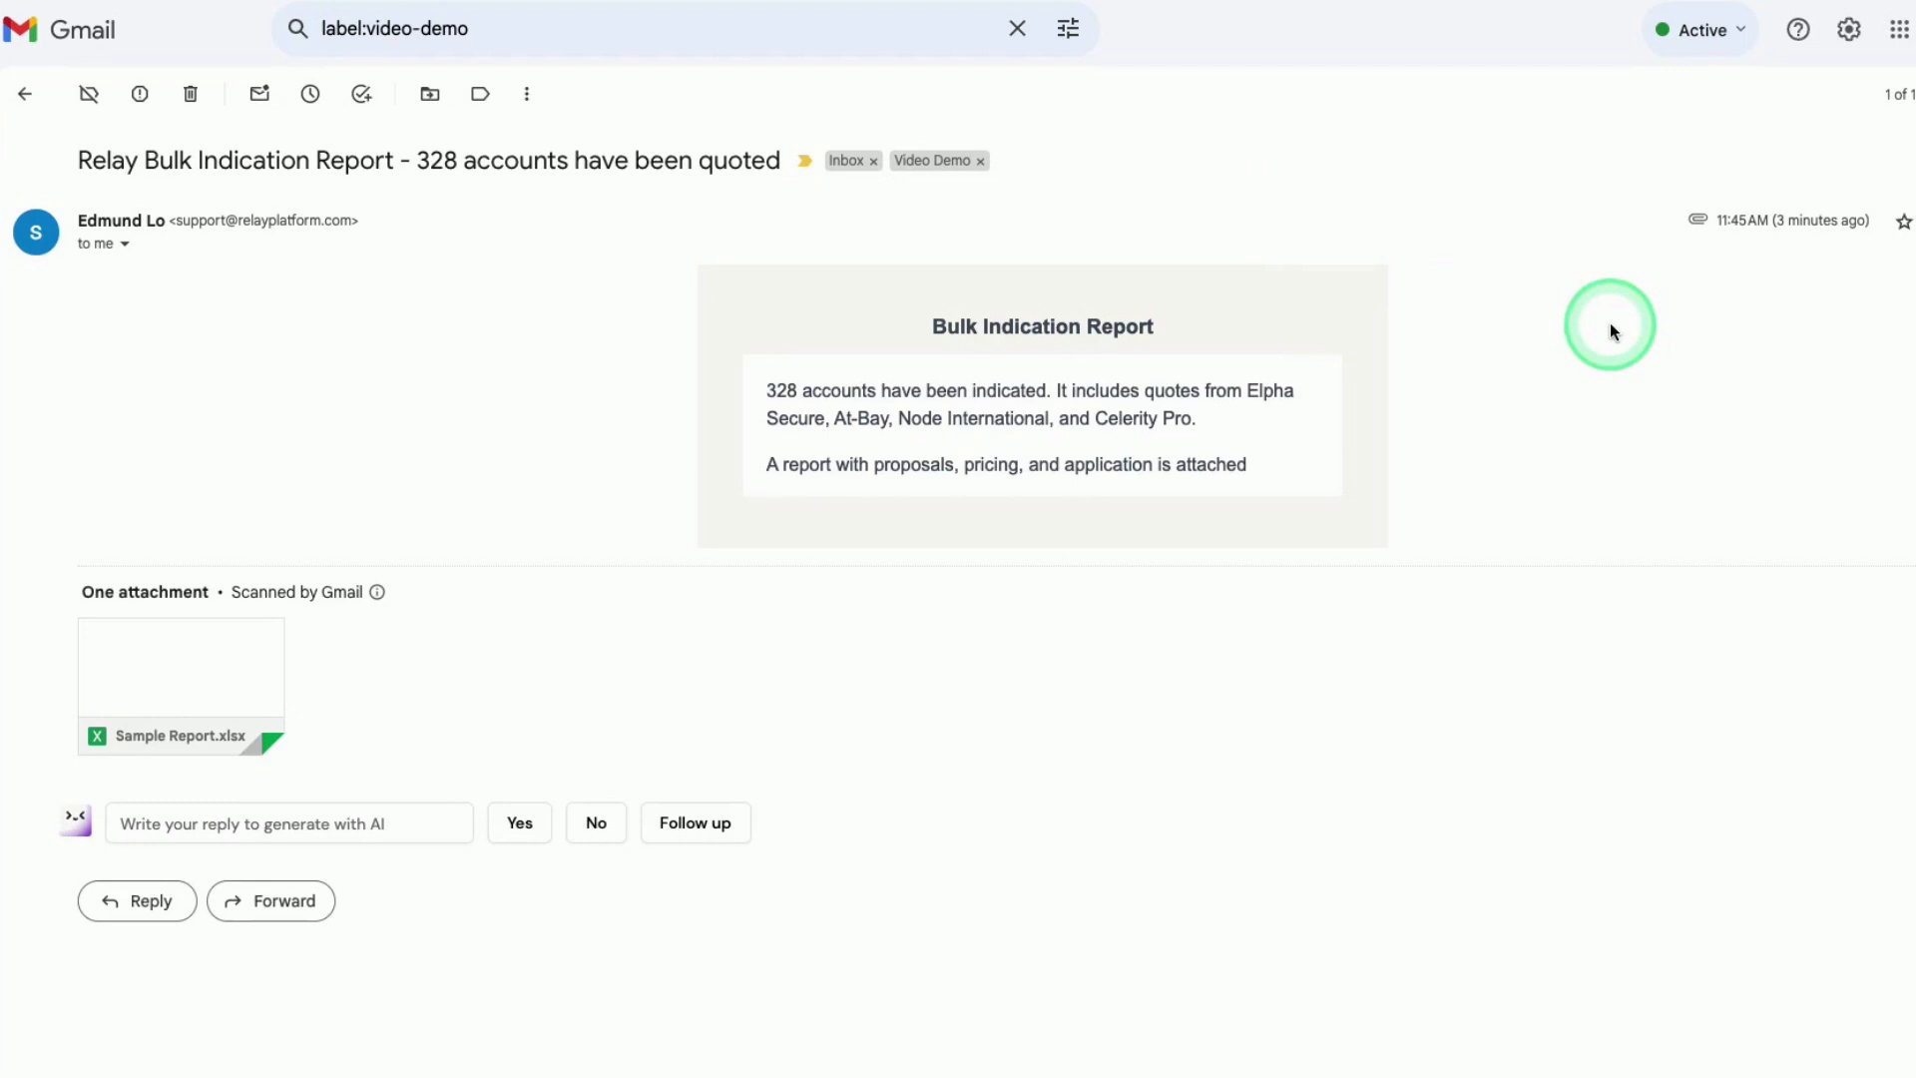
mouse_move(242, 669)
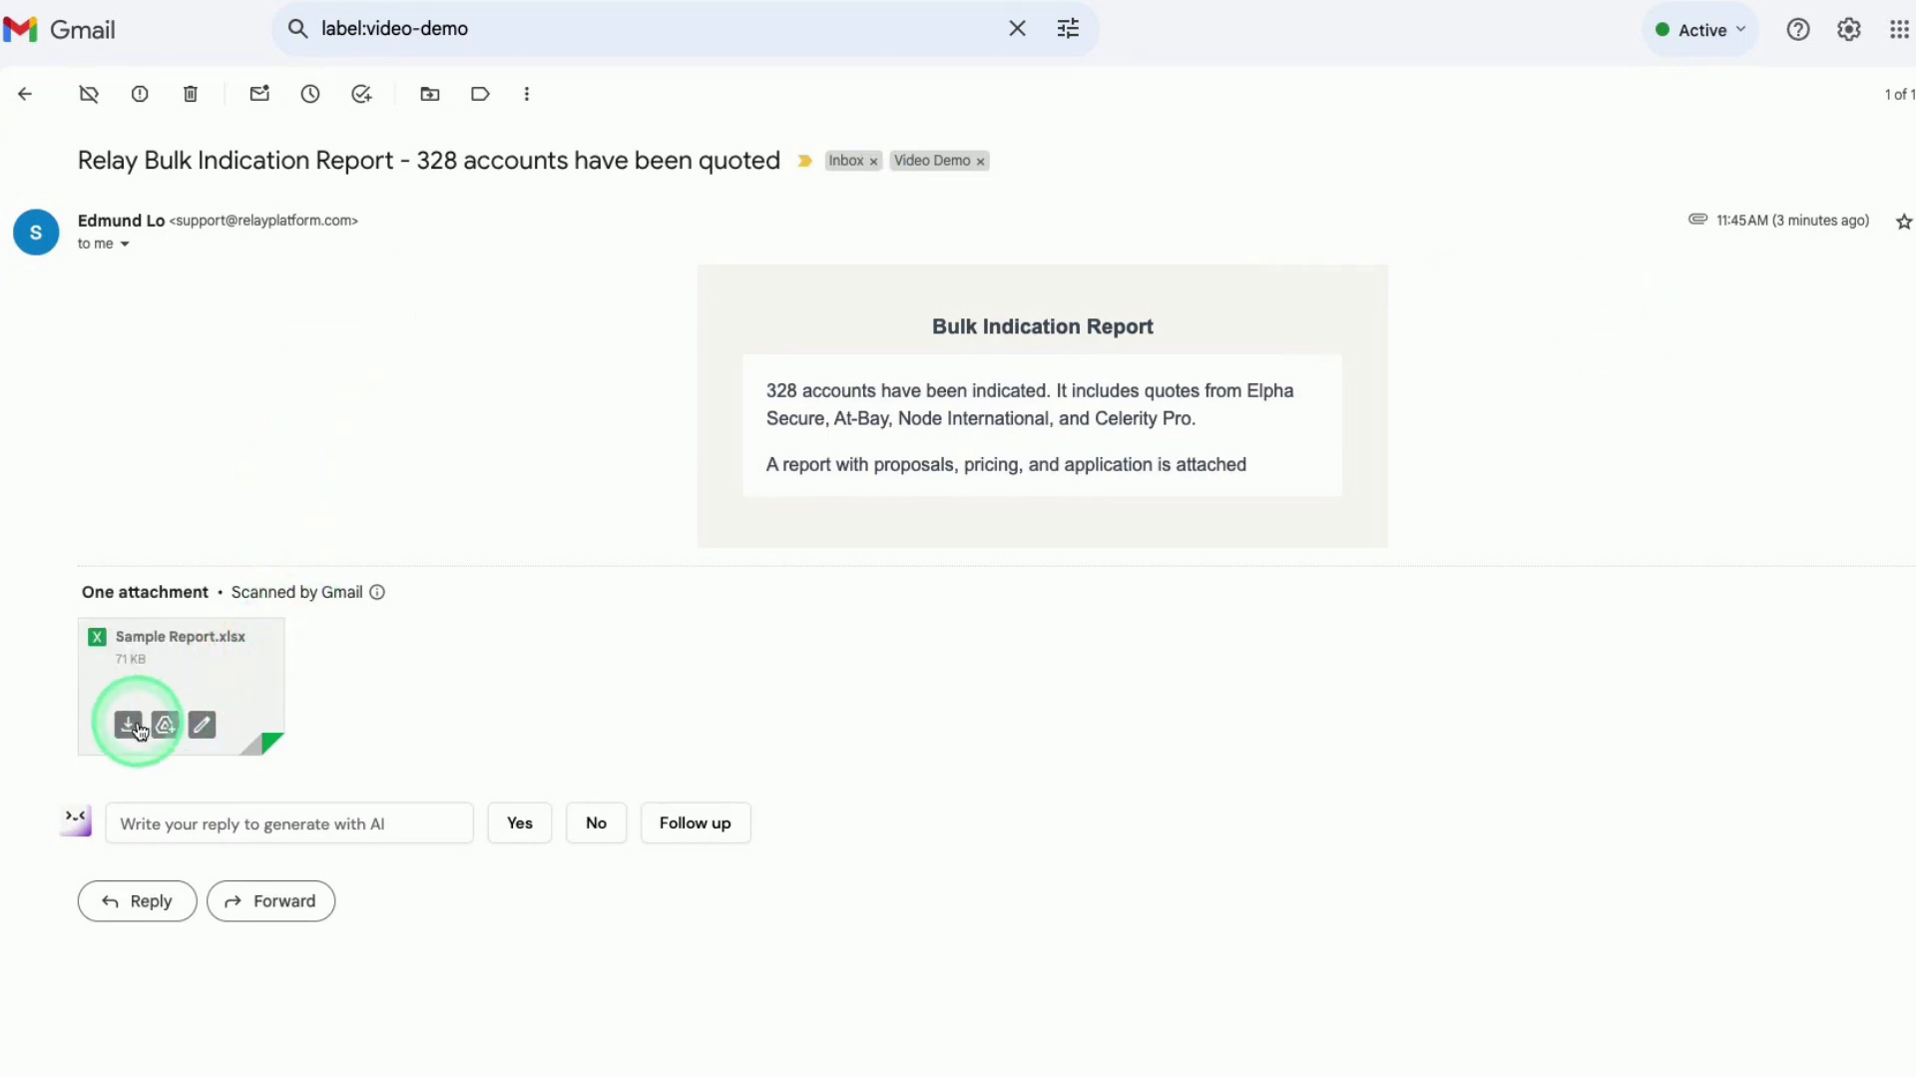
Step: Download the Sample Report.xlsx attachment from the indication report email and view it
left_click(128, 724)
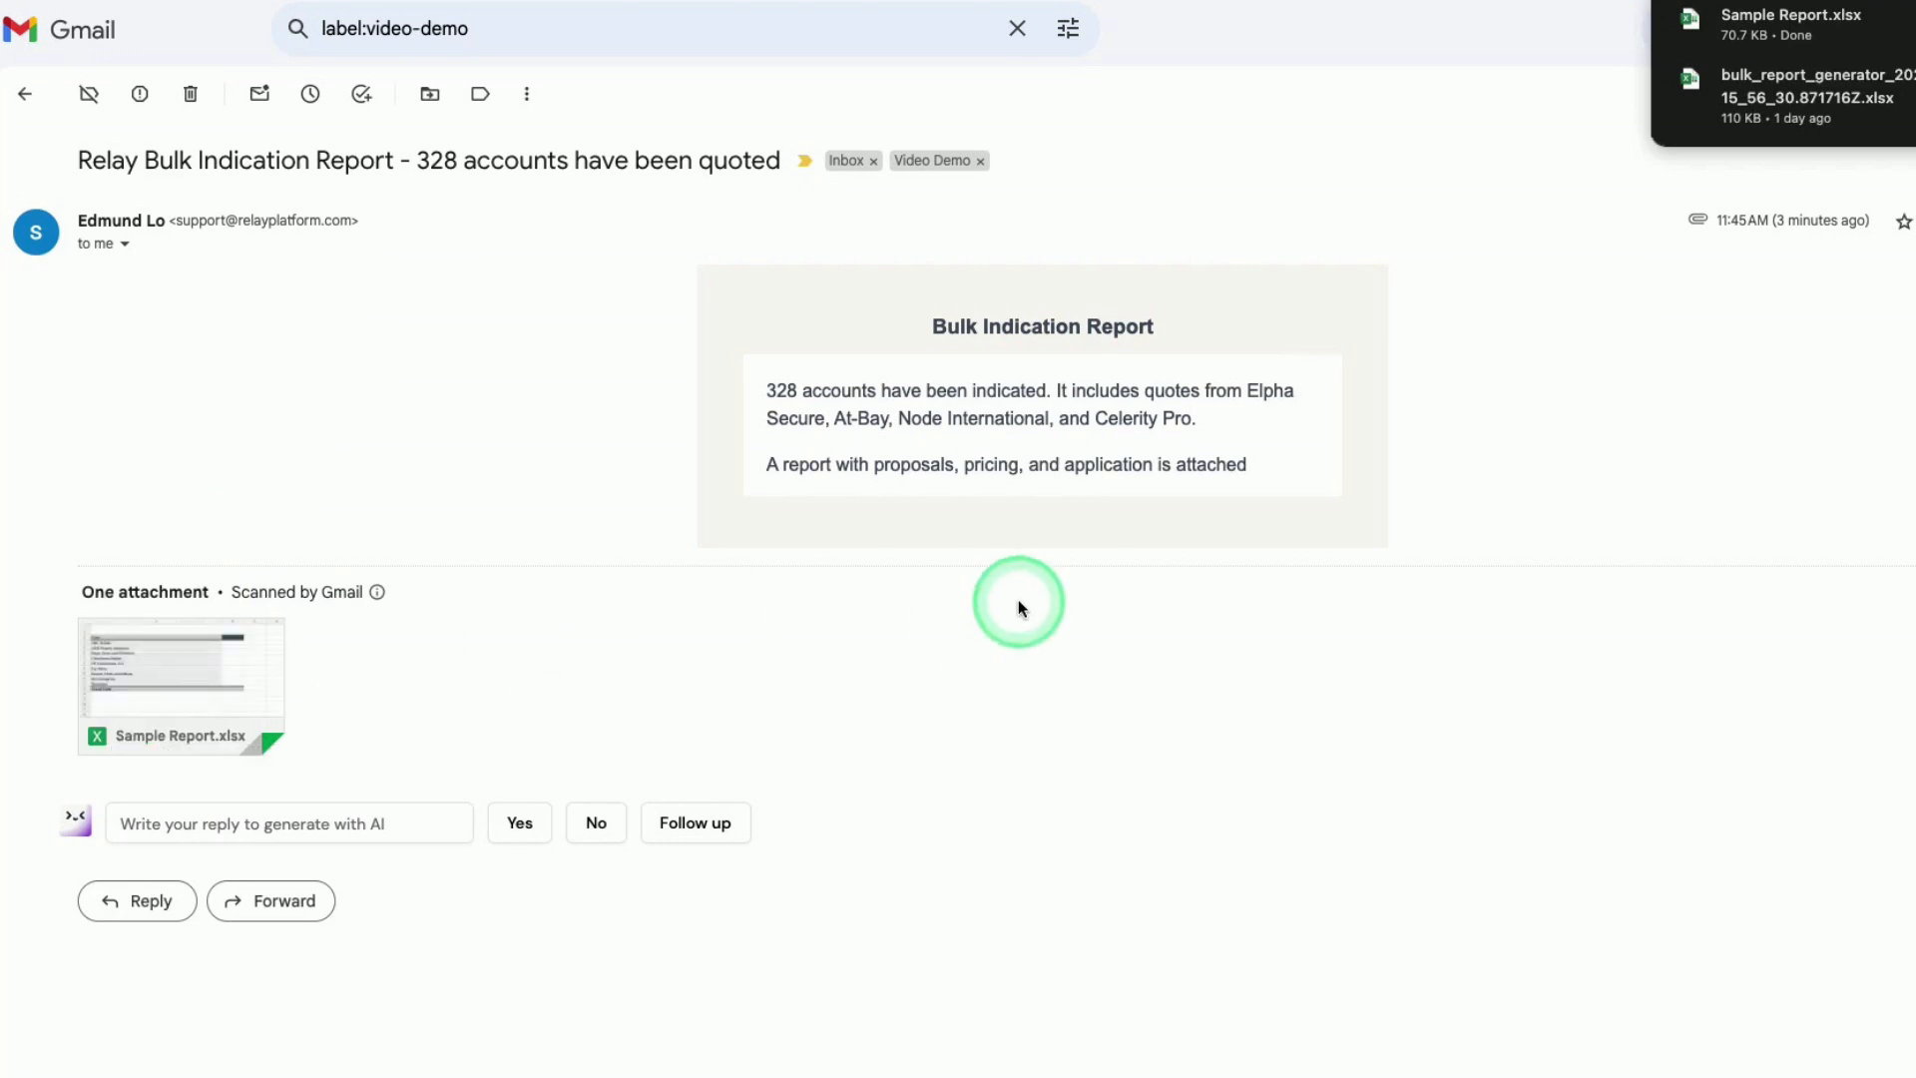
left_click(182, 685)
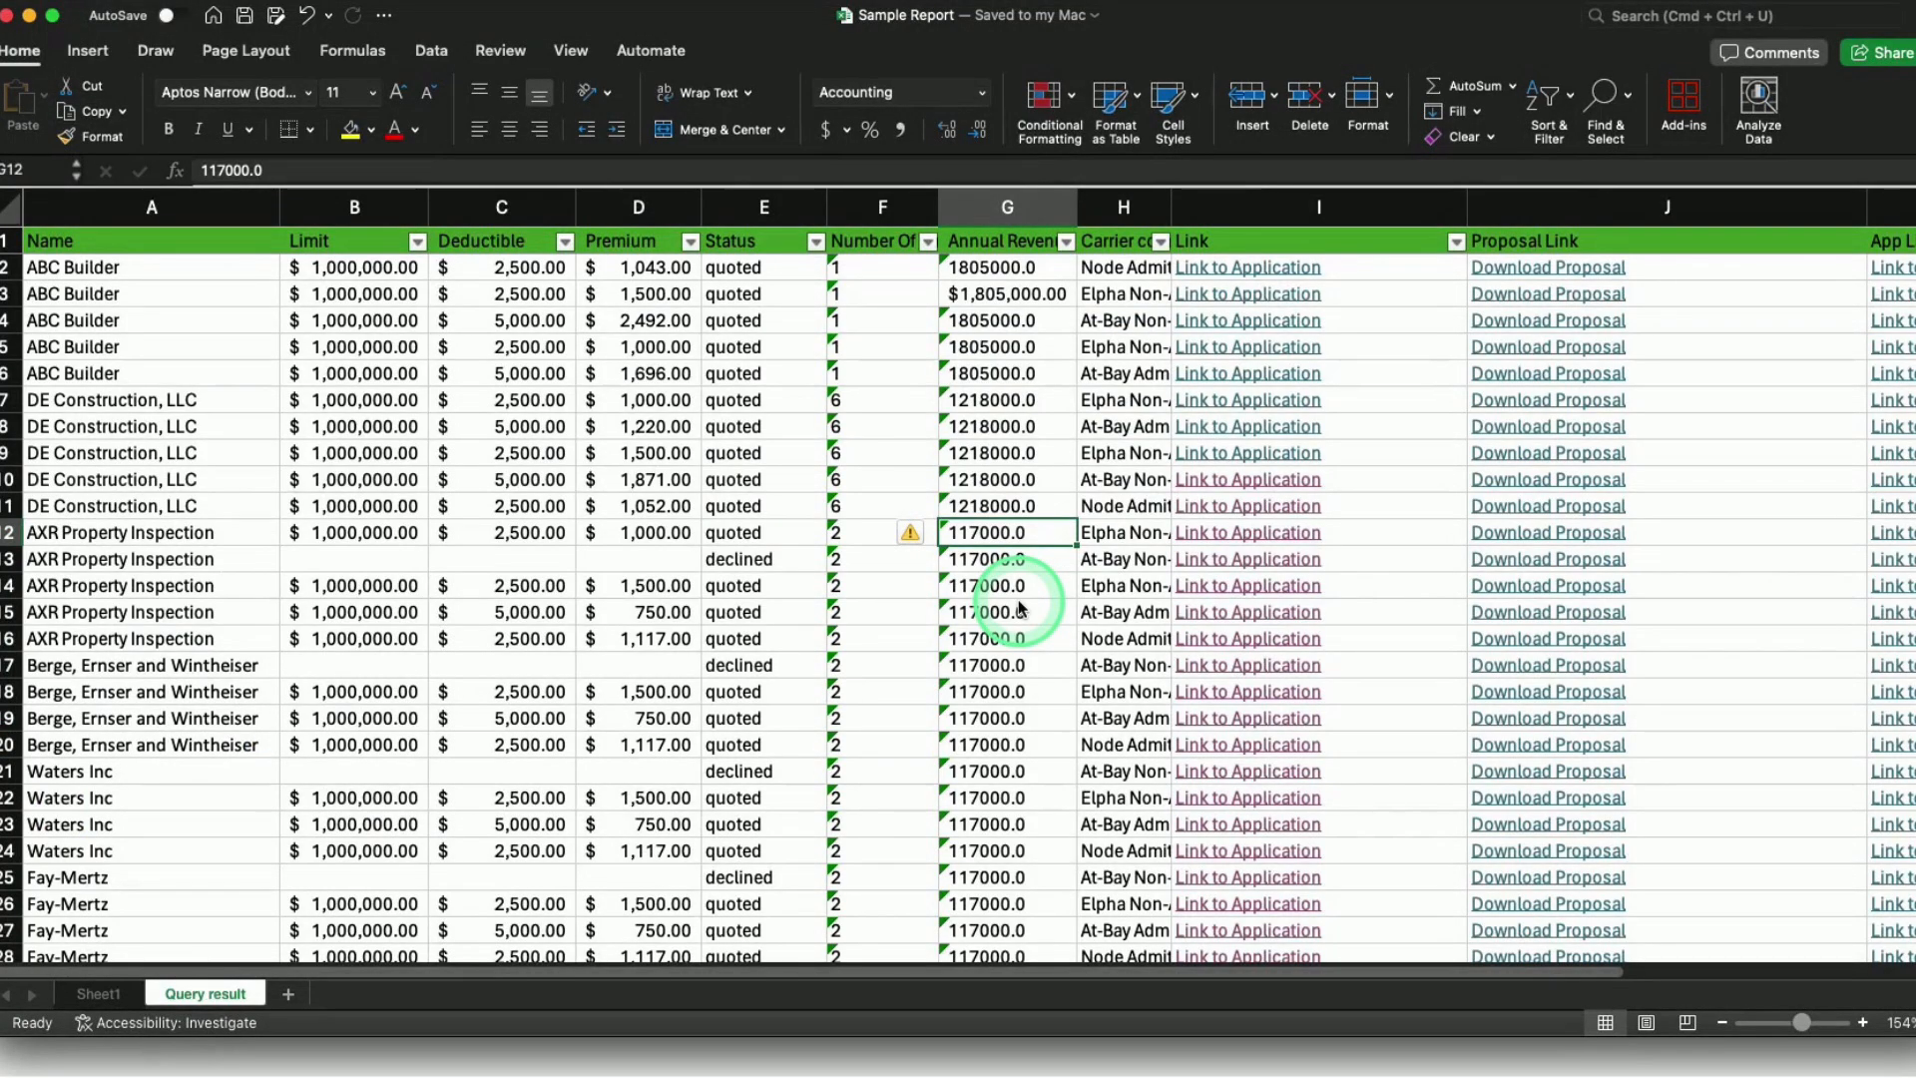
mouse_move(315, 461)
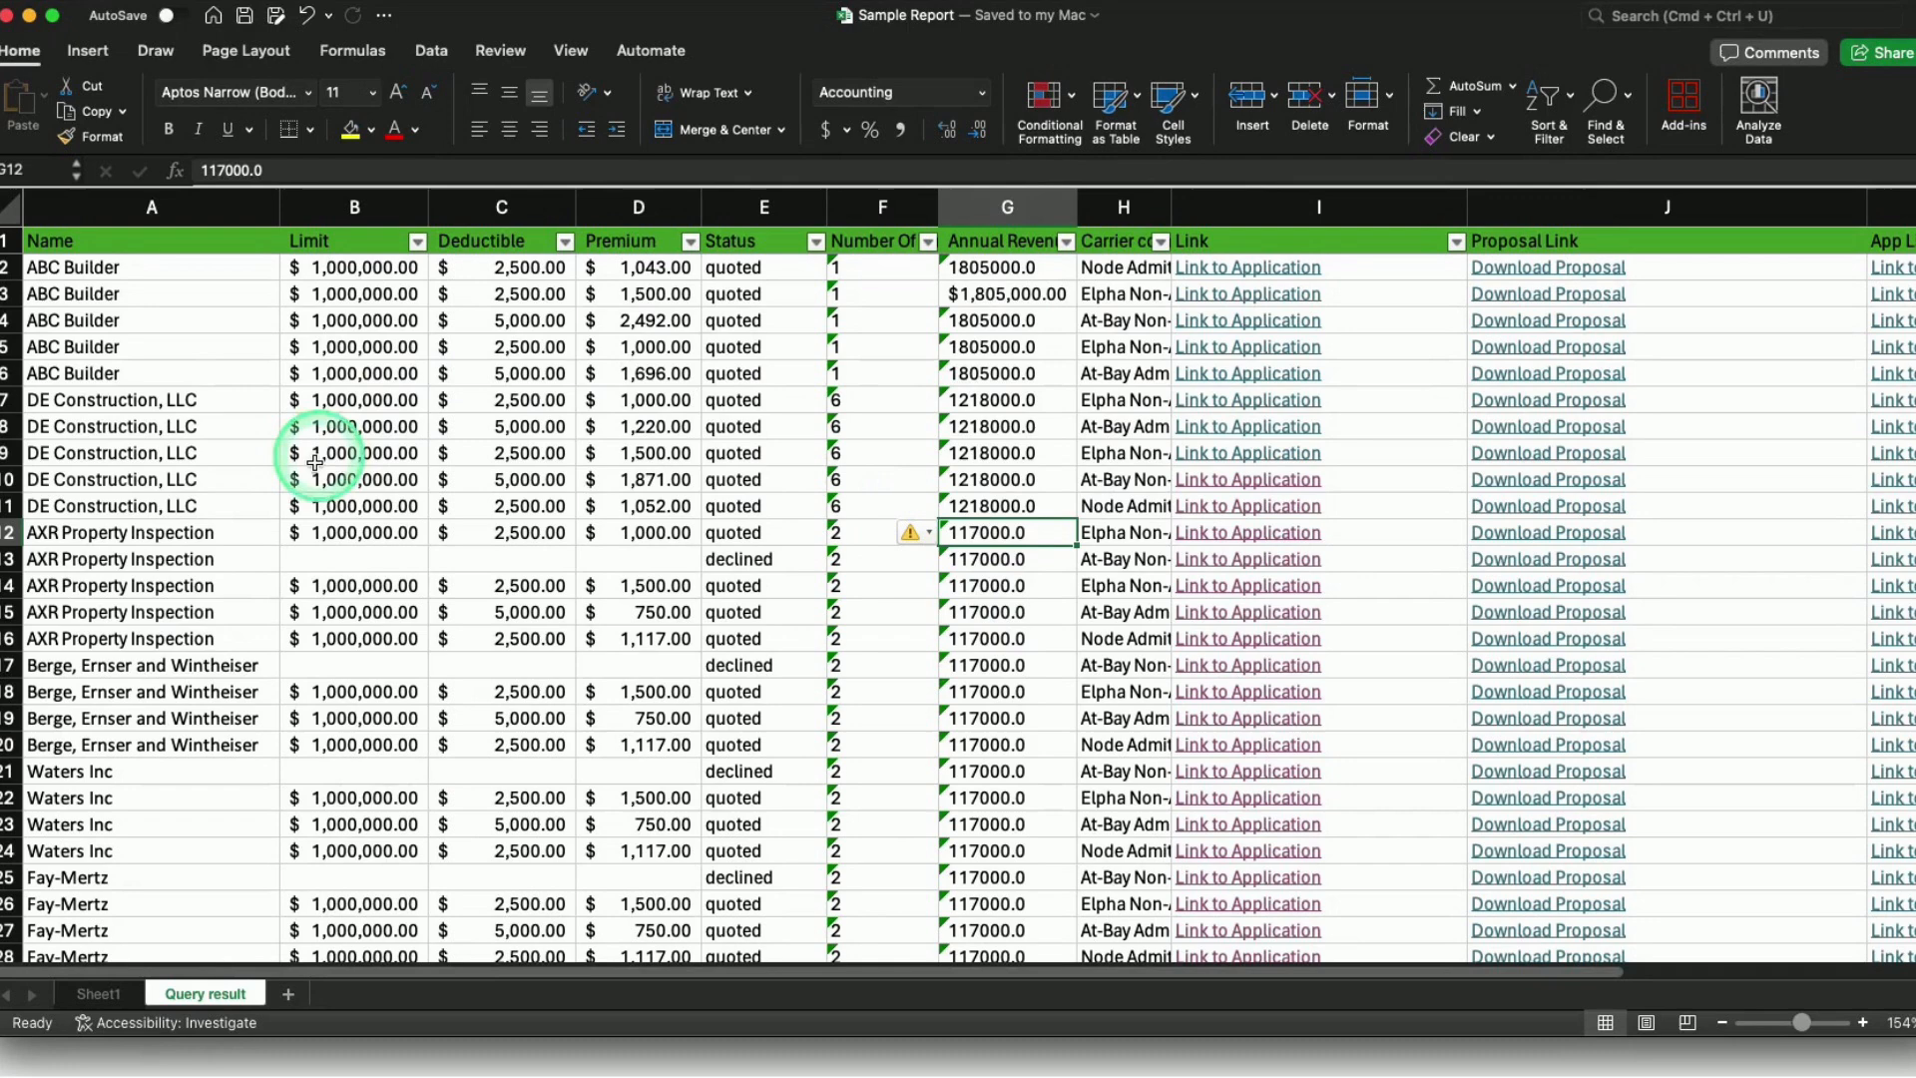
mouse_move(205, 453)
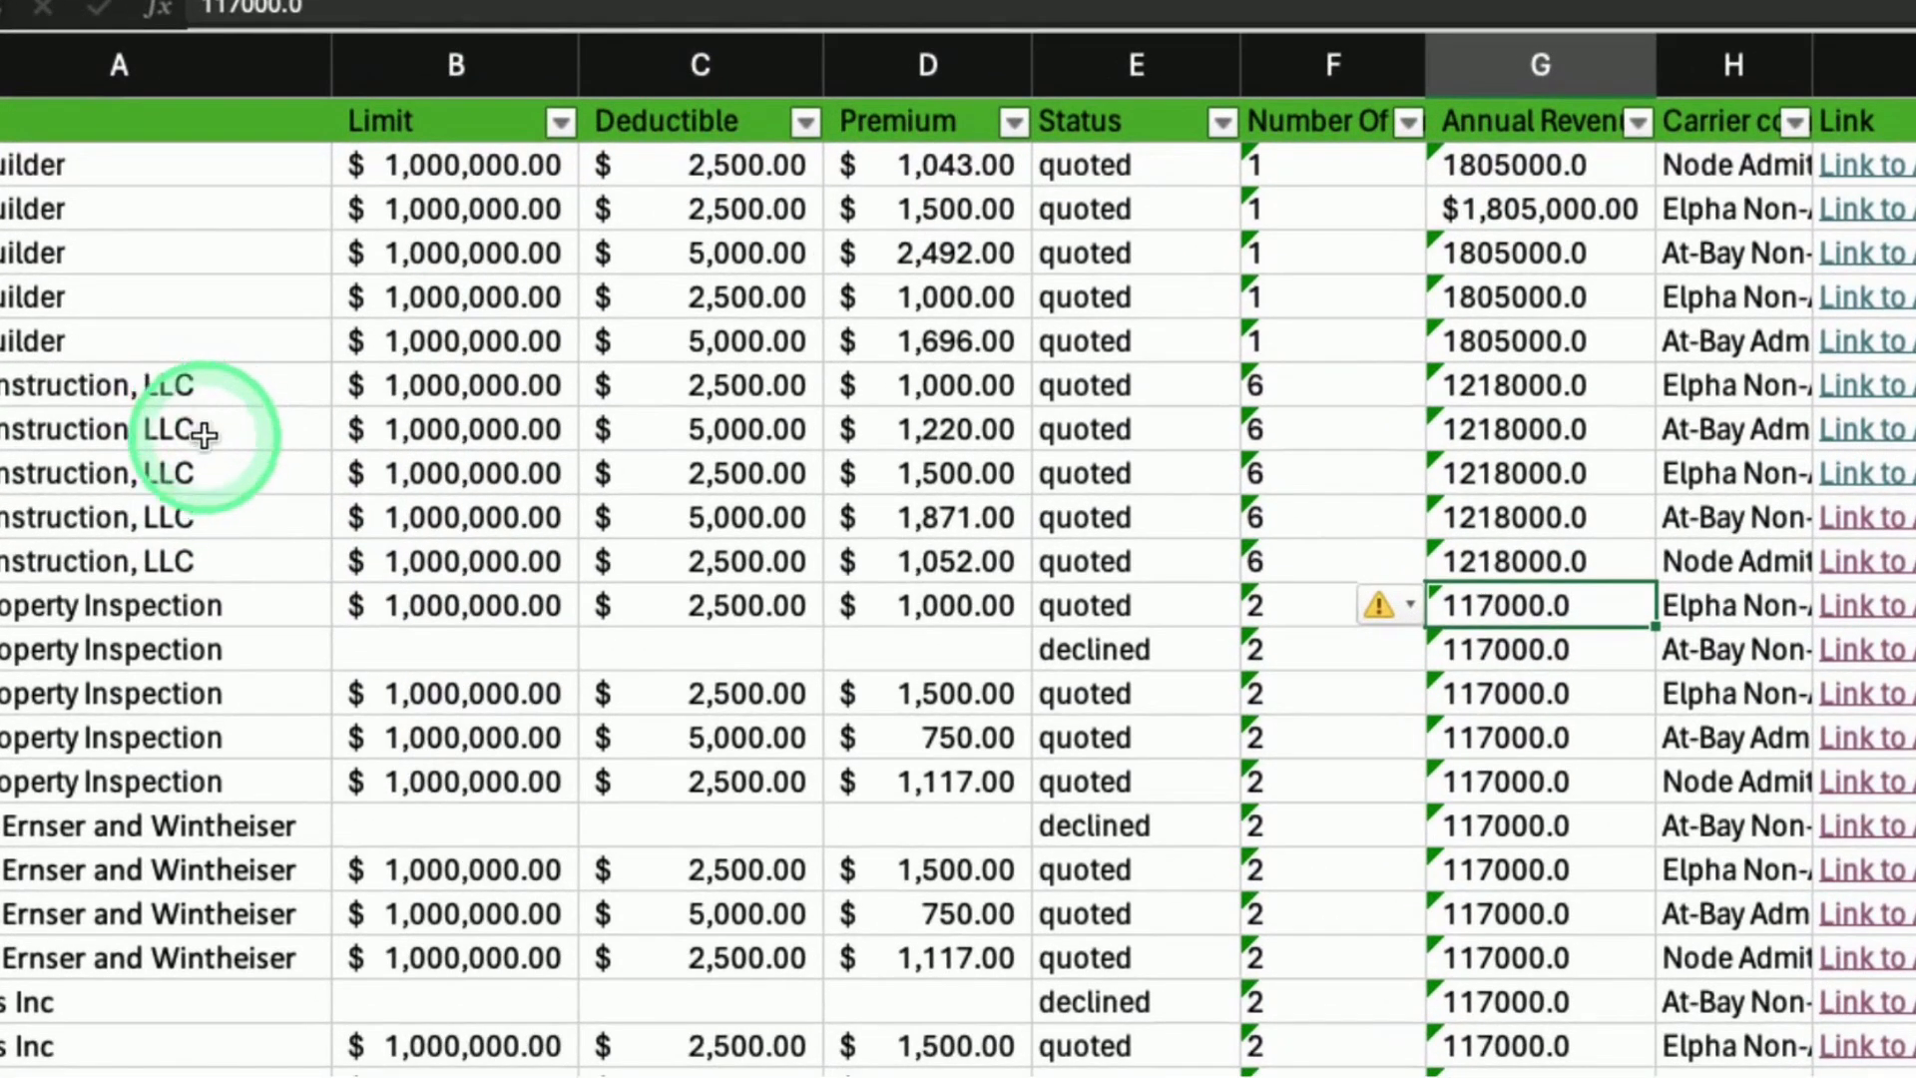
mouse_move(842, 183)
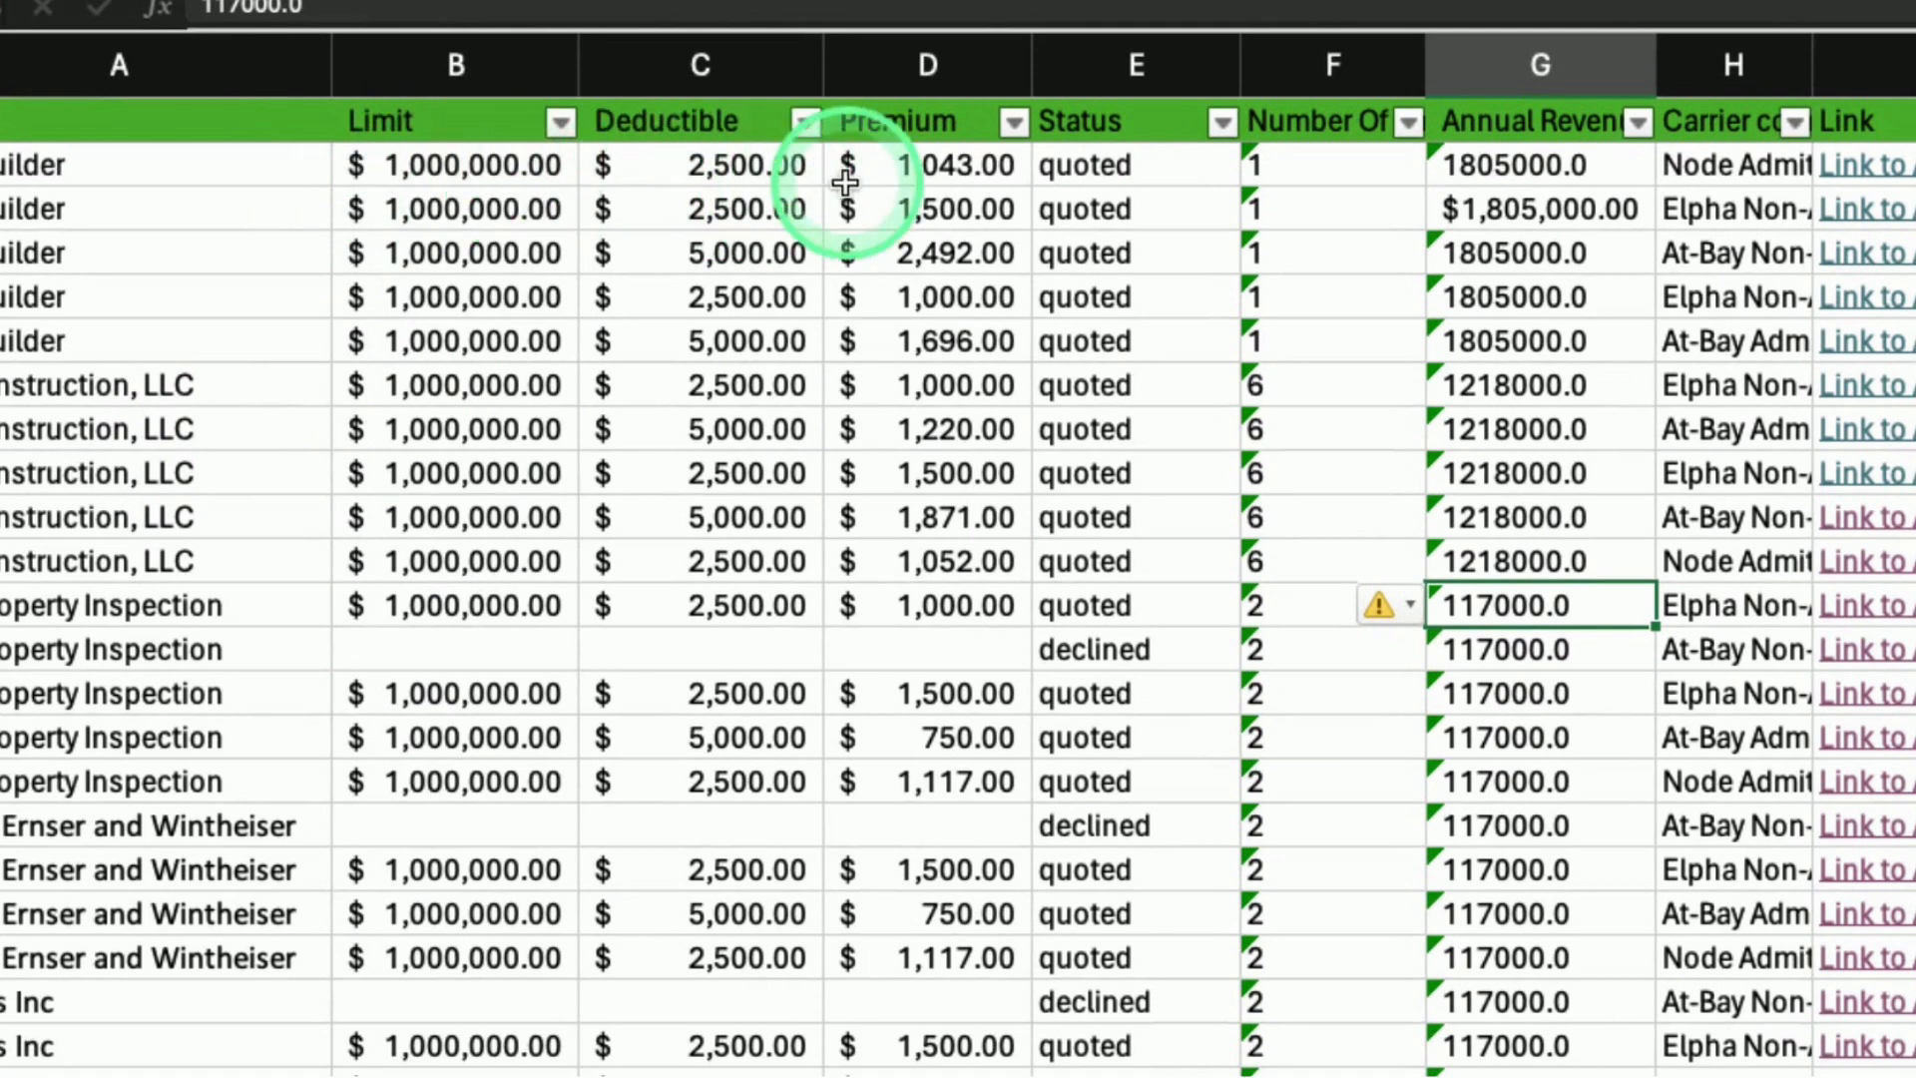
mouse_move(1206, 270)
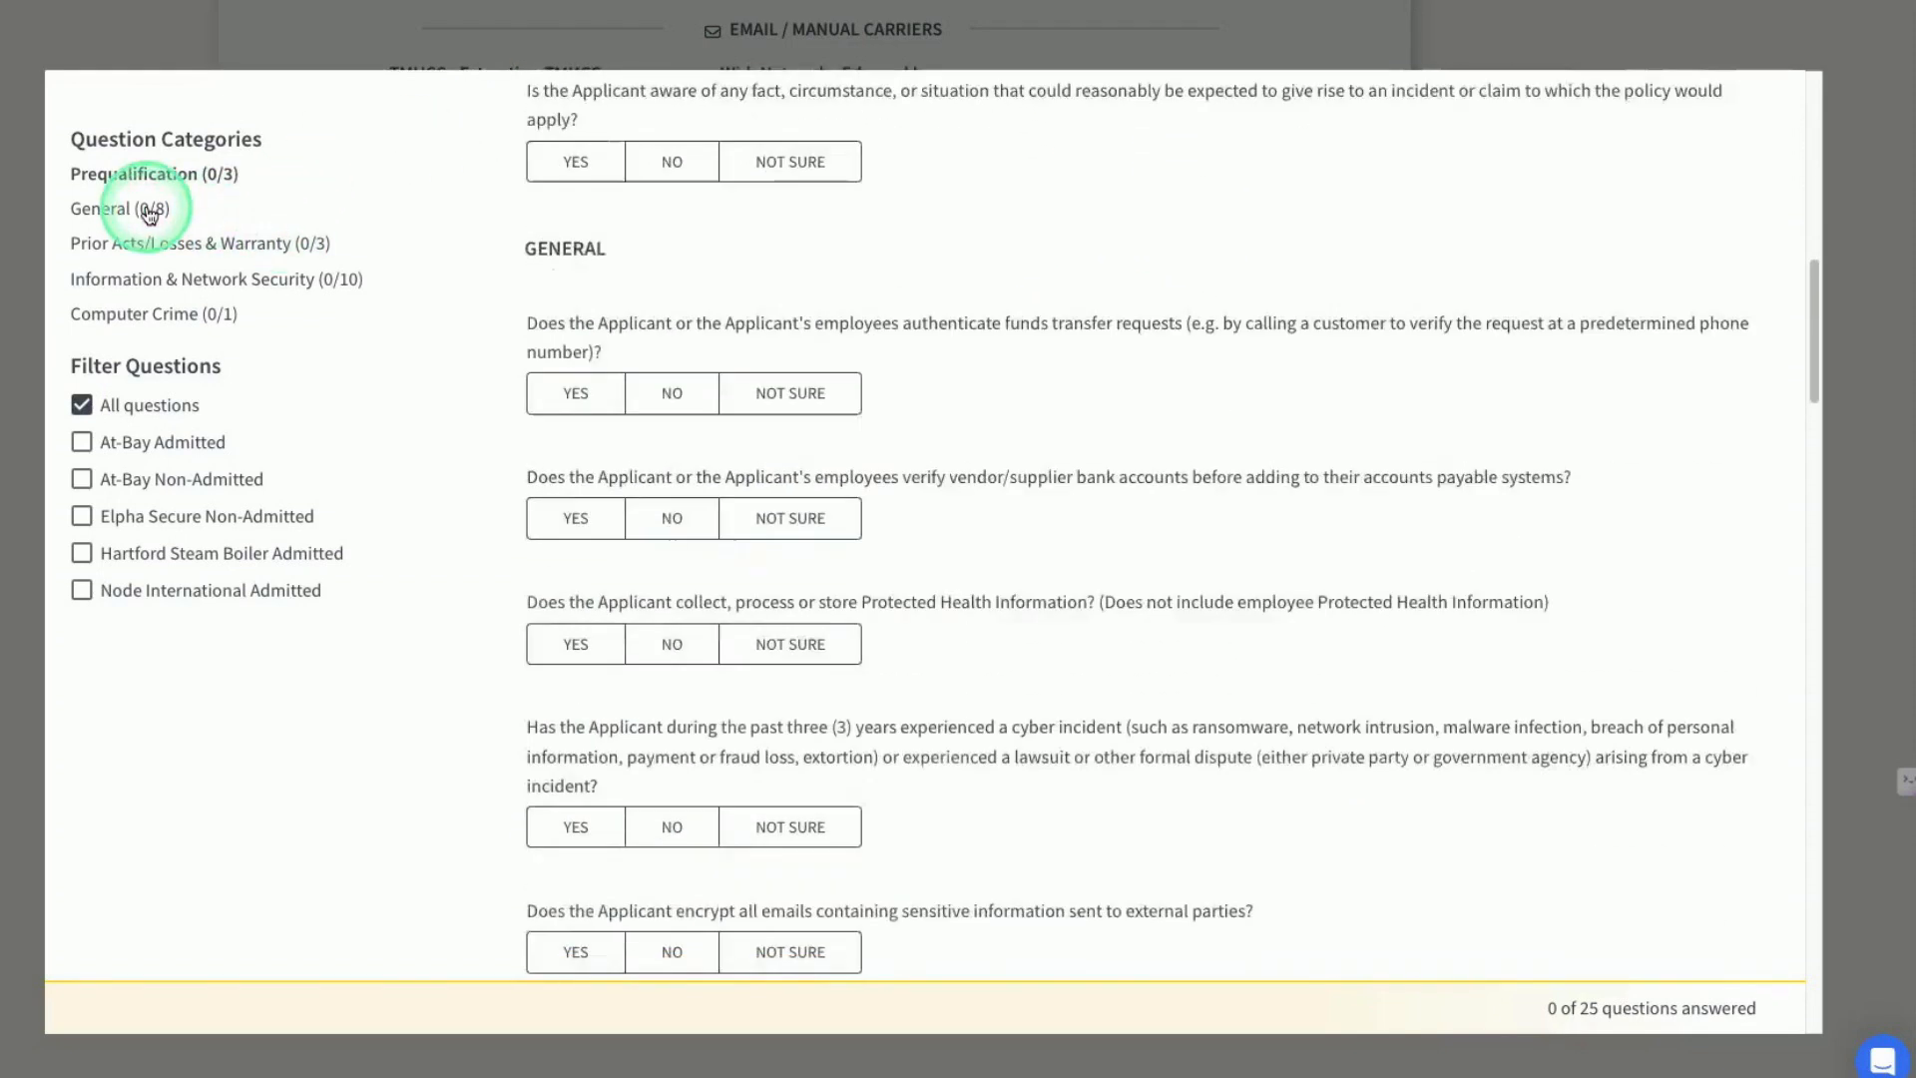
Step: Get a simplified AI explanation of the funds-transfer authentication question
scroll("up", 3)
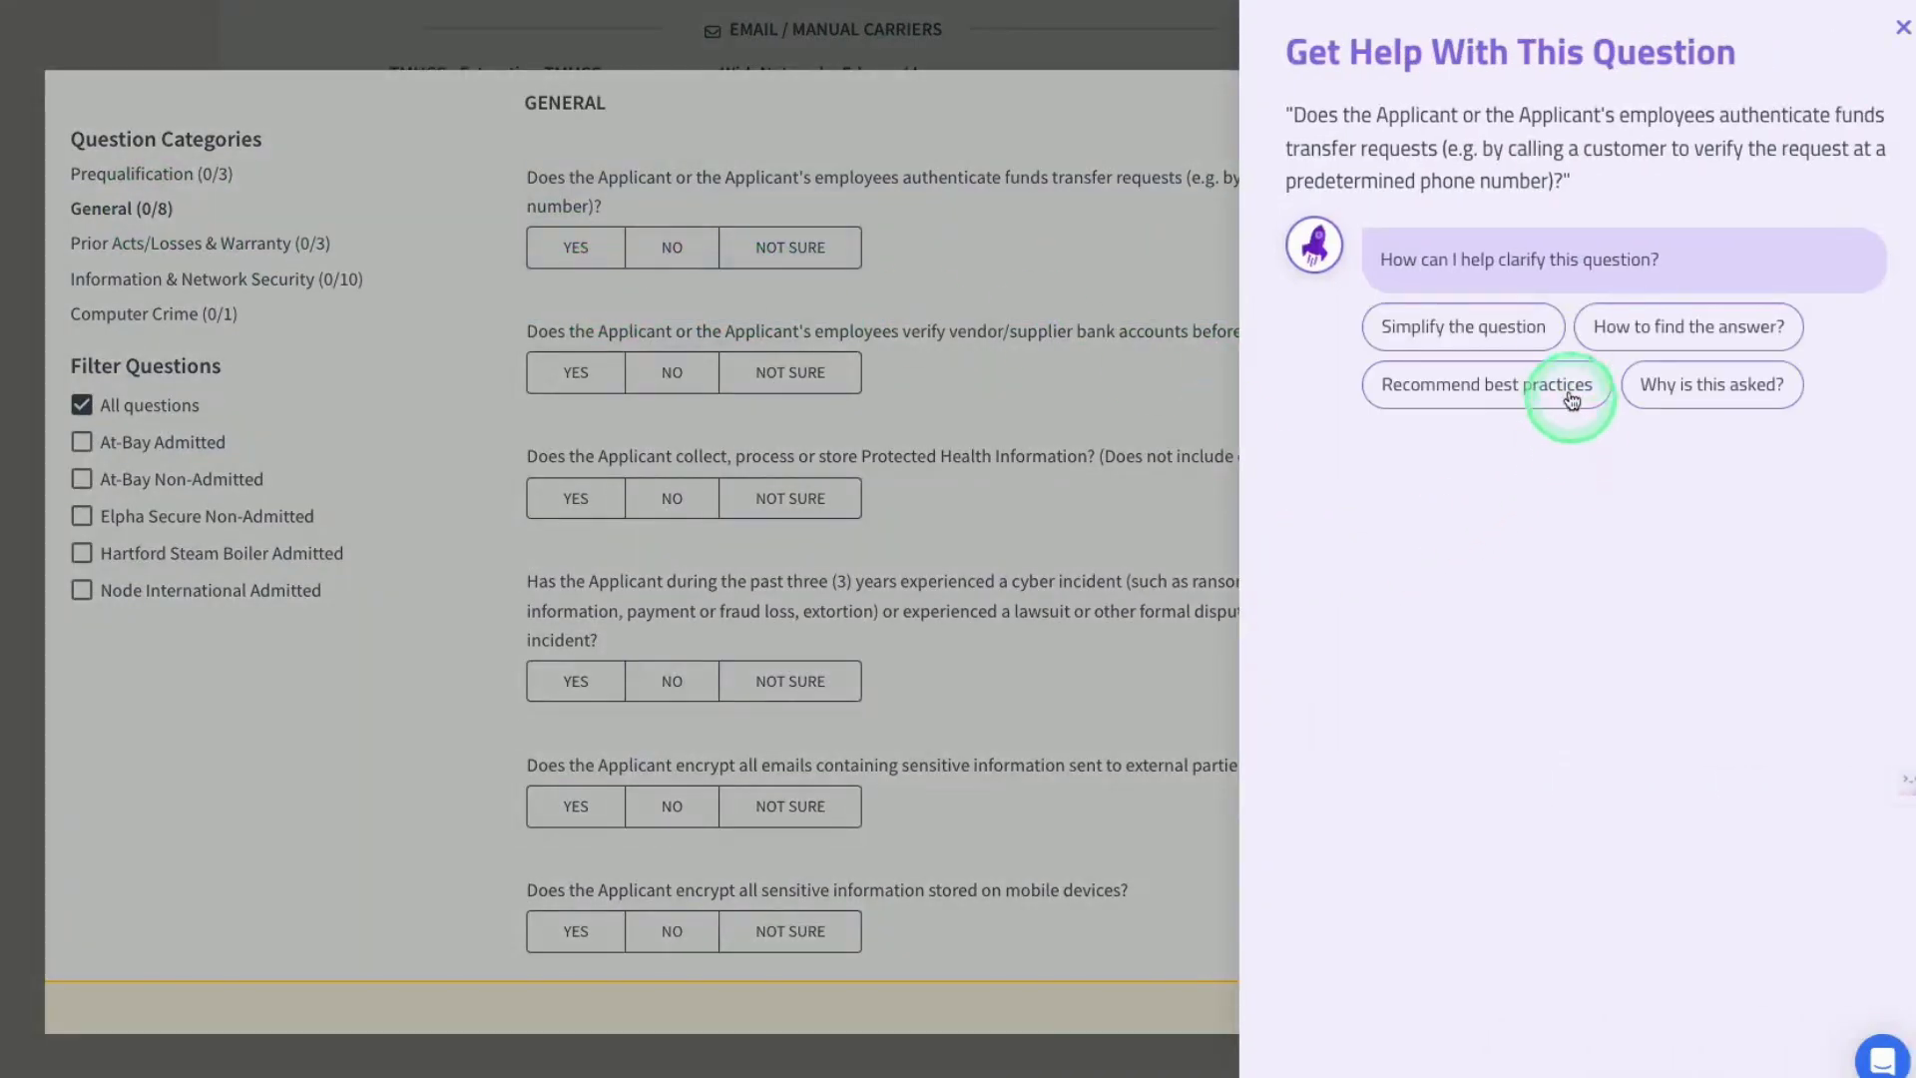
left_click(1461, 326)
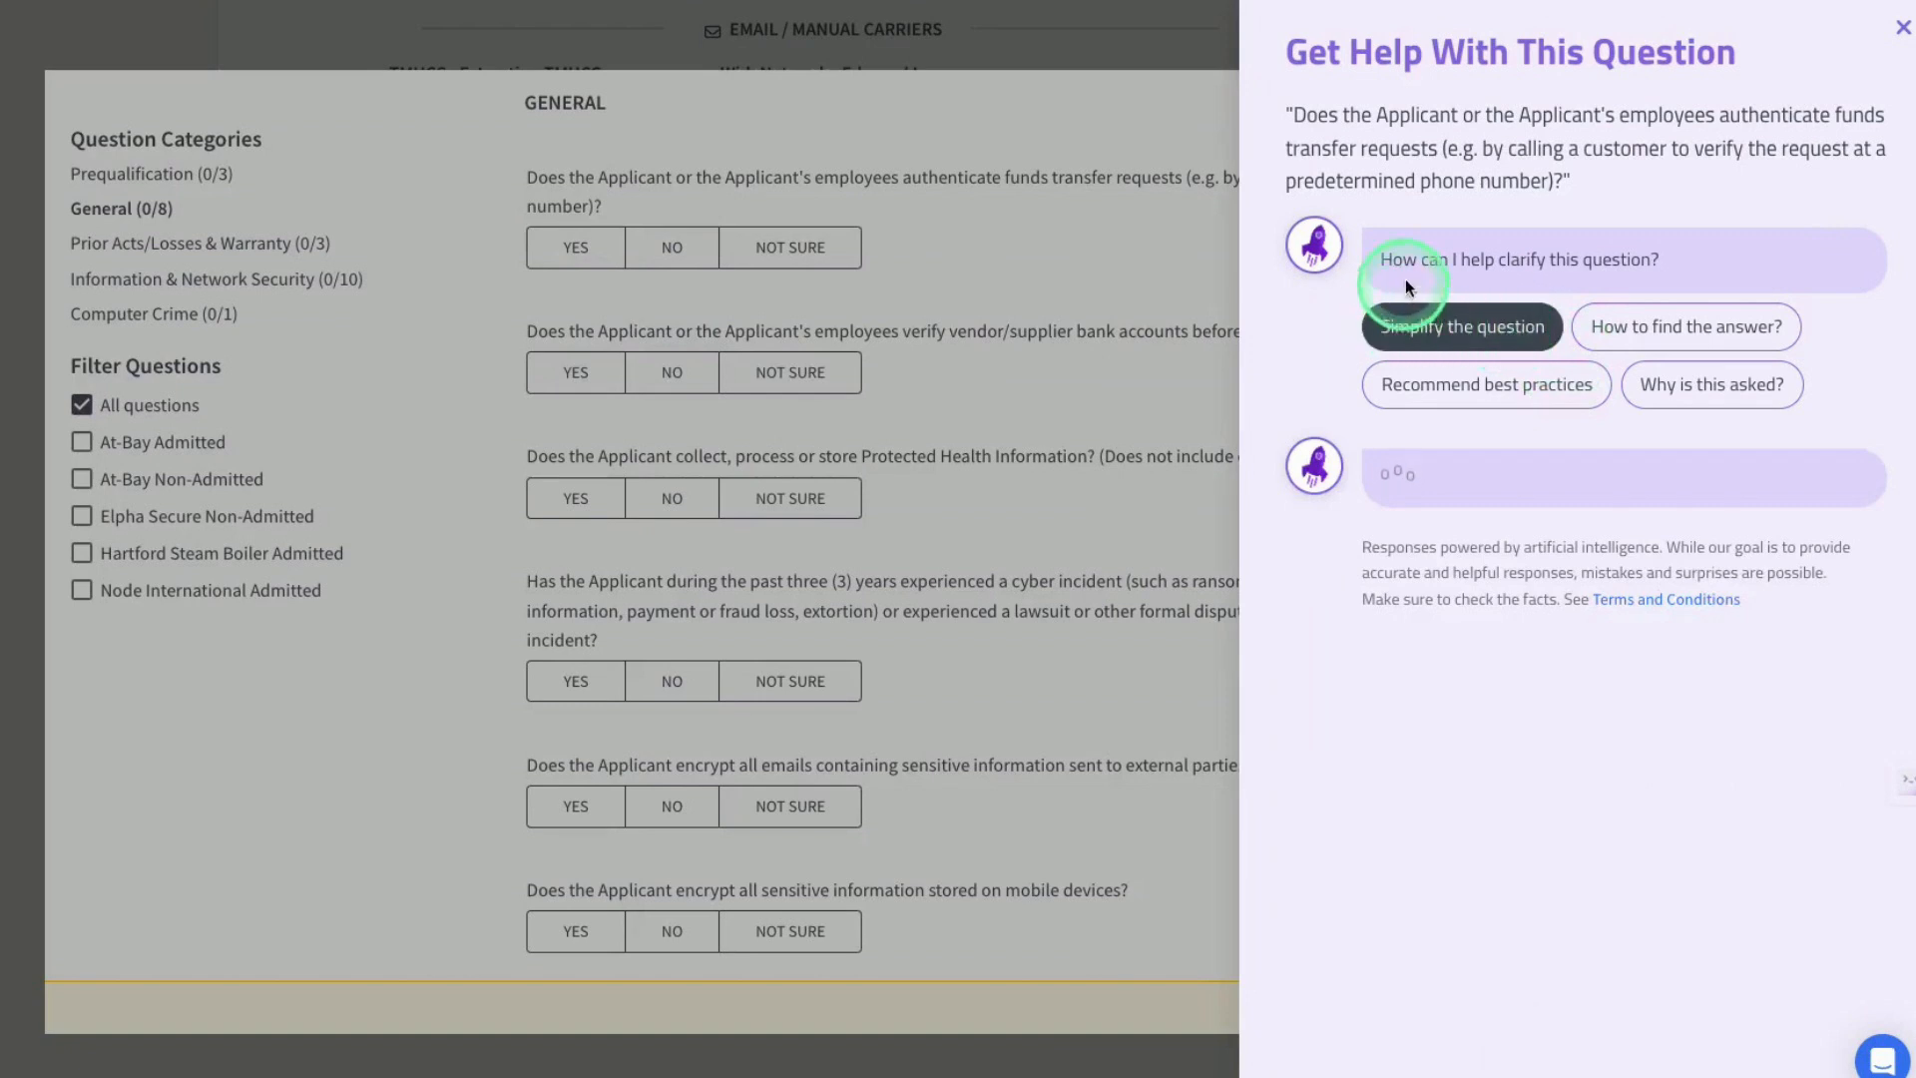
left_click(1461, 326)
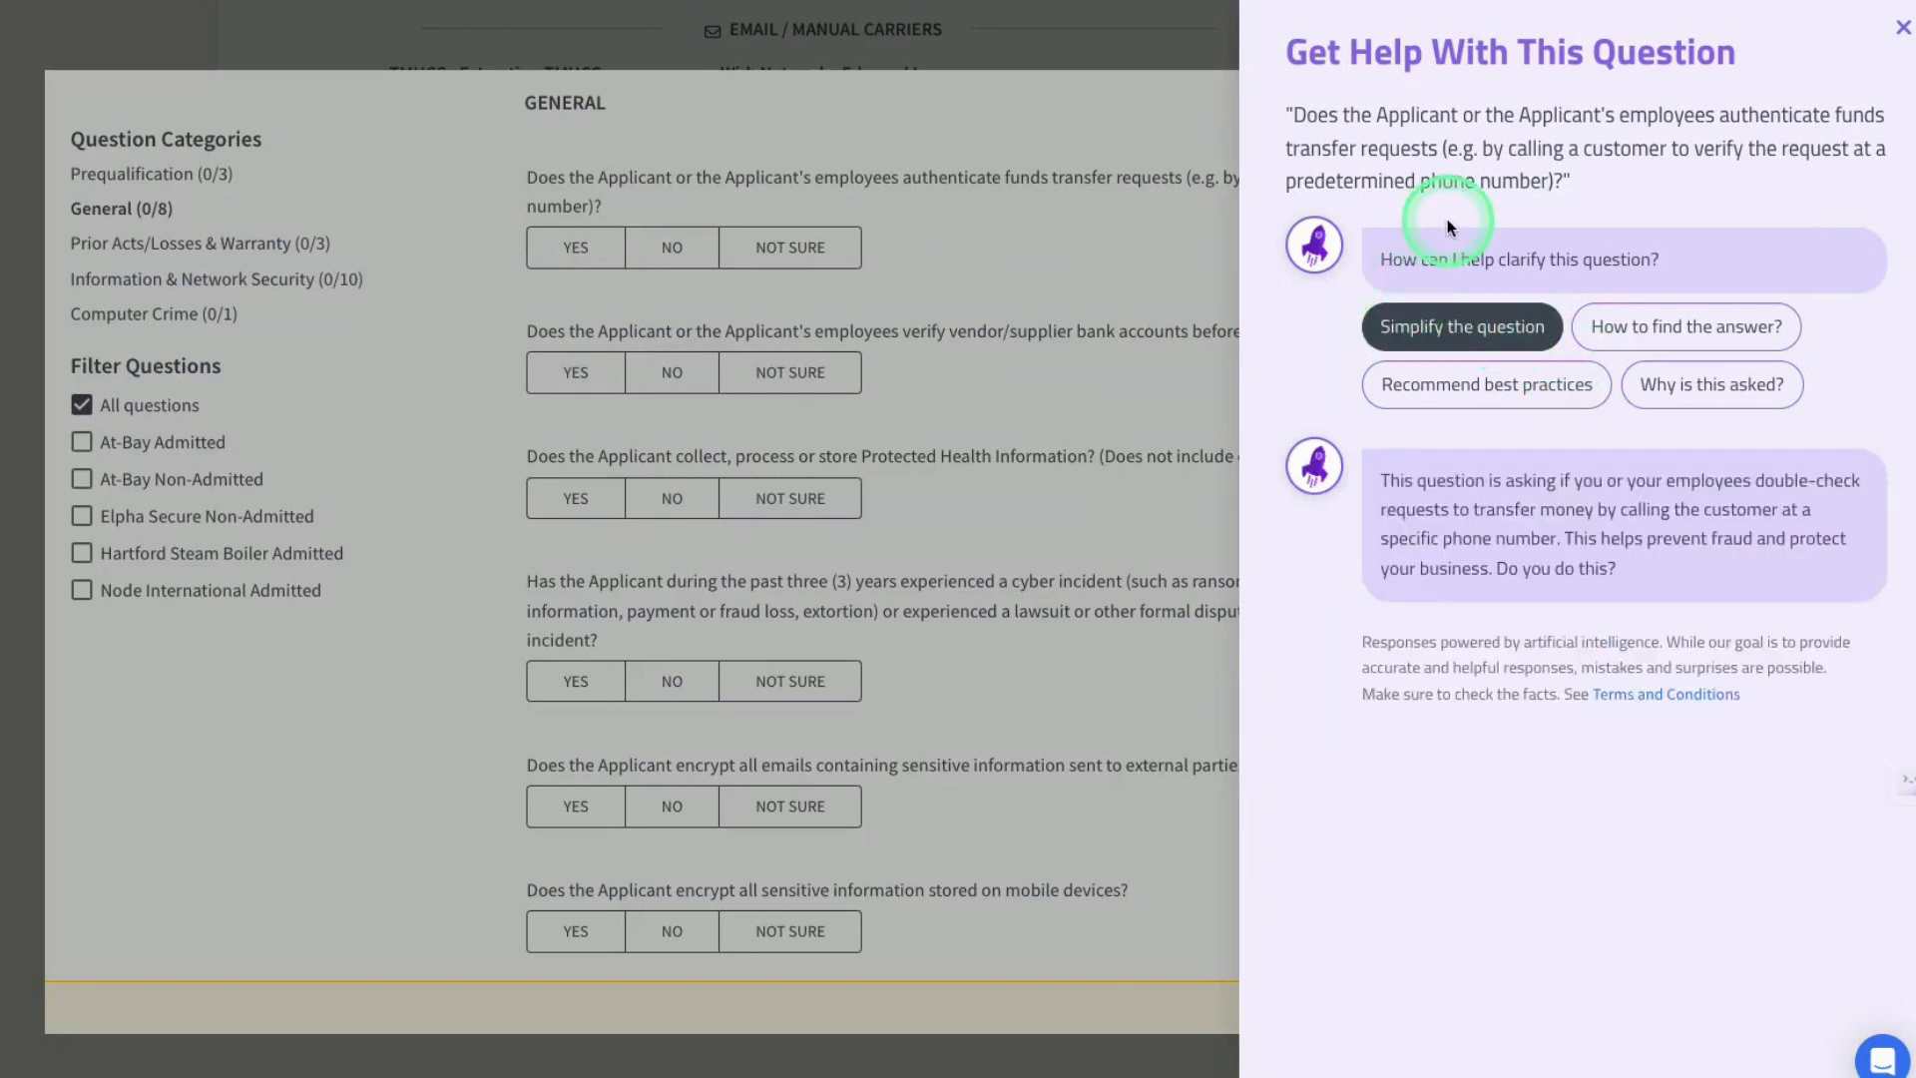
mouse_move(1319, 357)
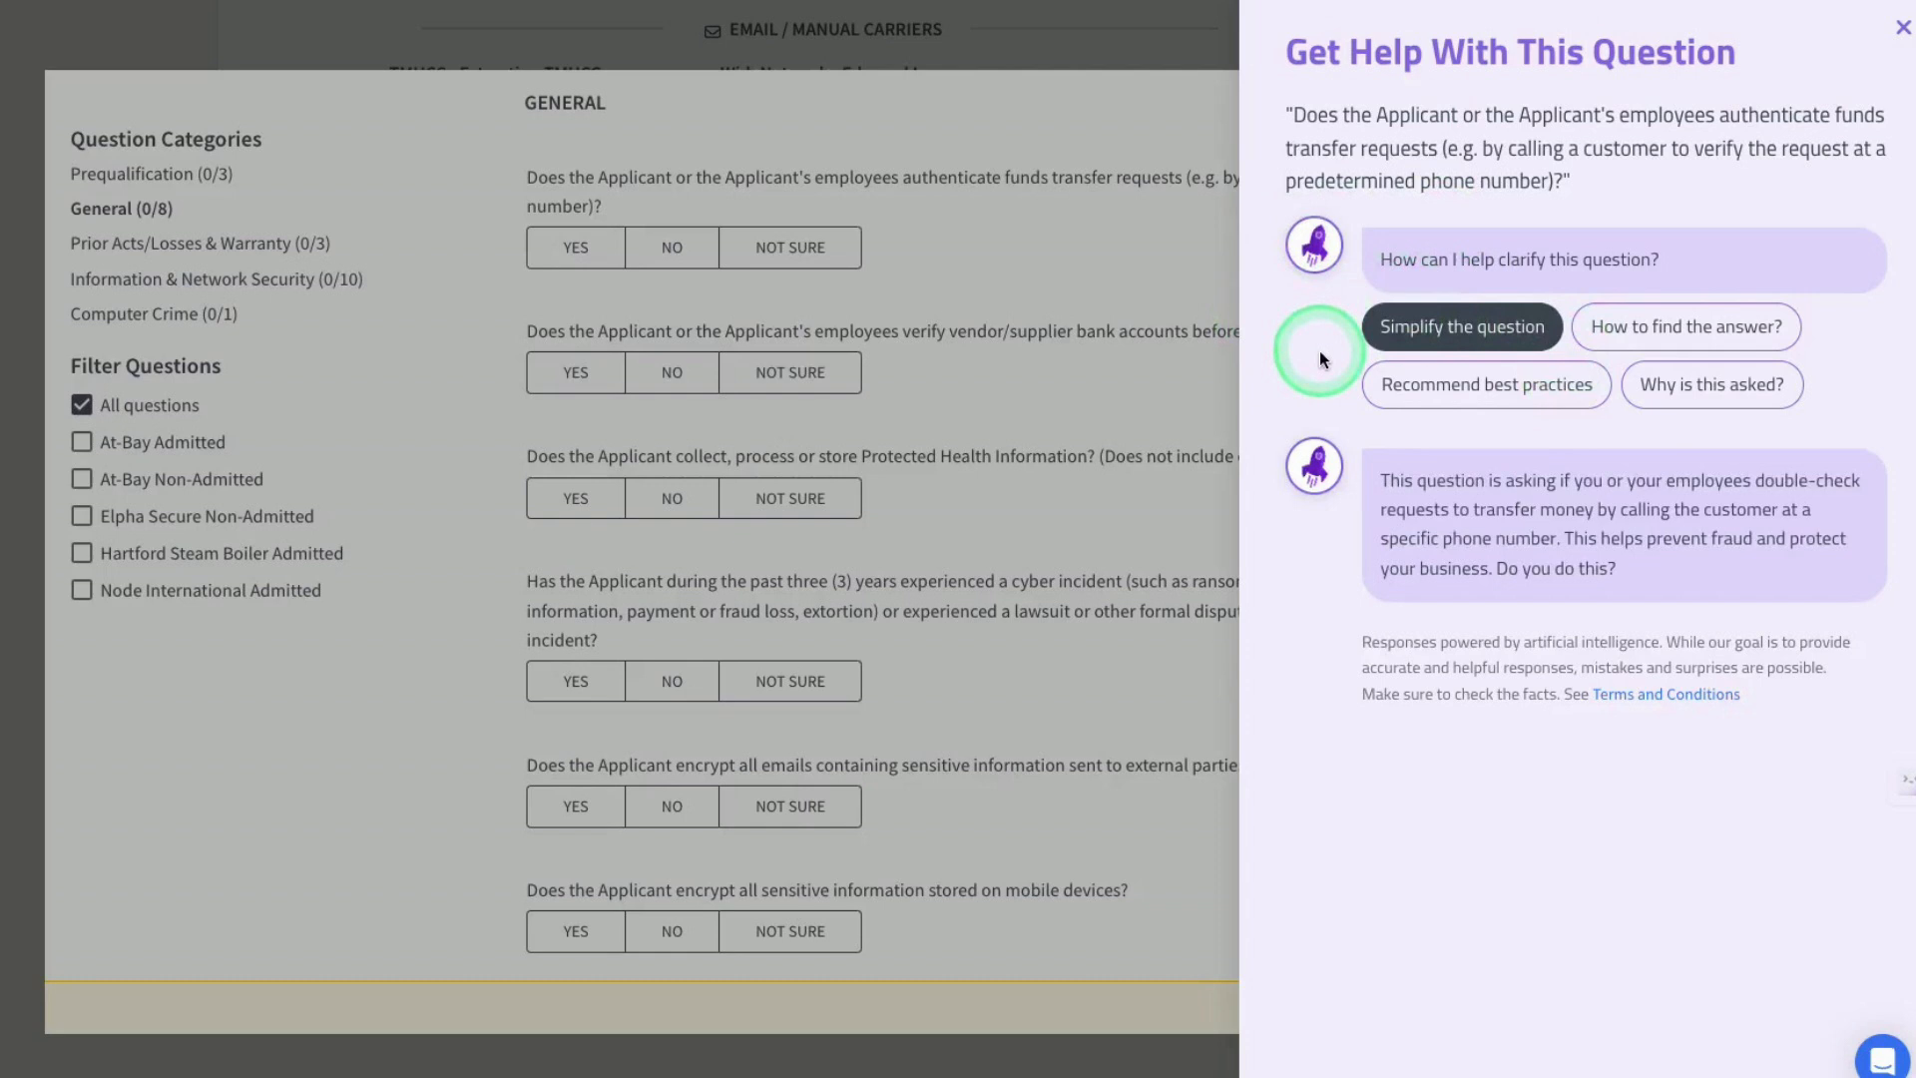
left_click(1485, 384)
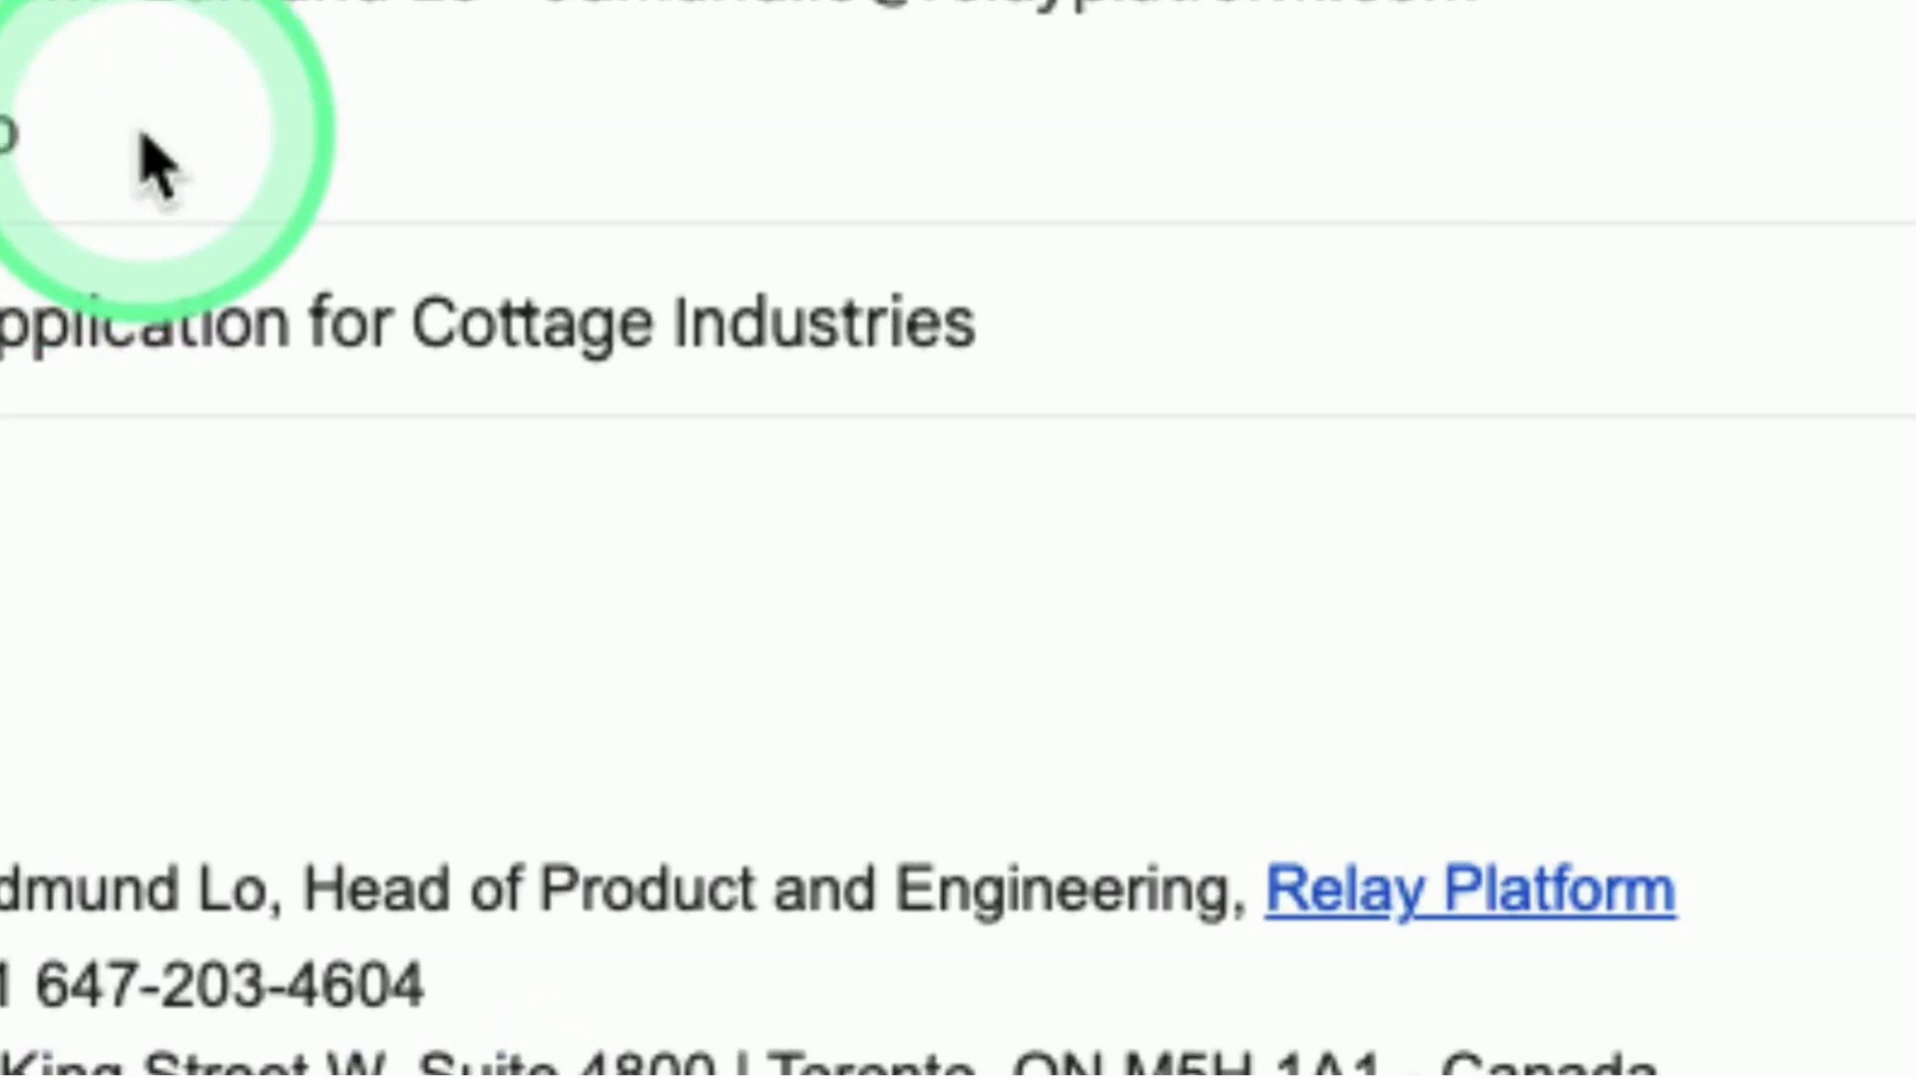
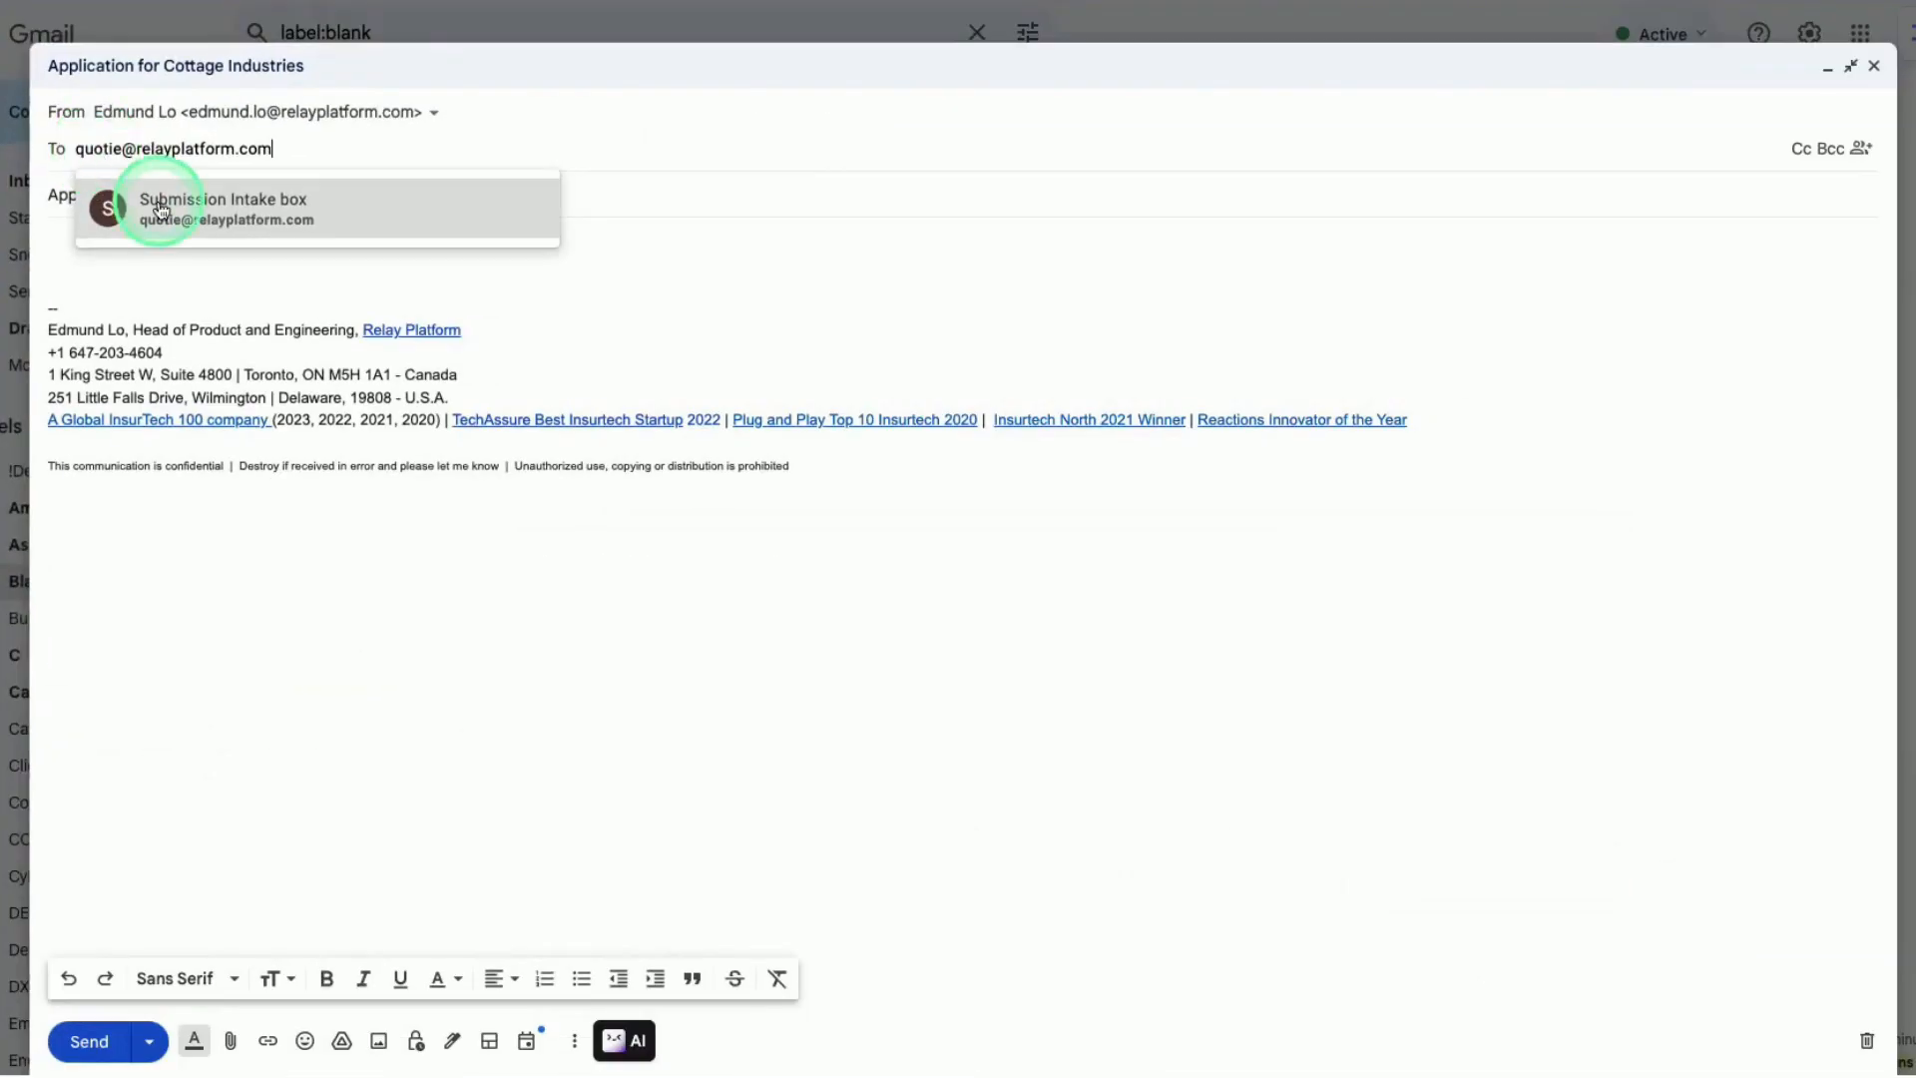
left_click(232, 1042)
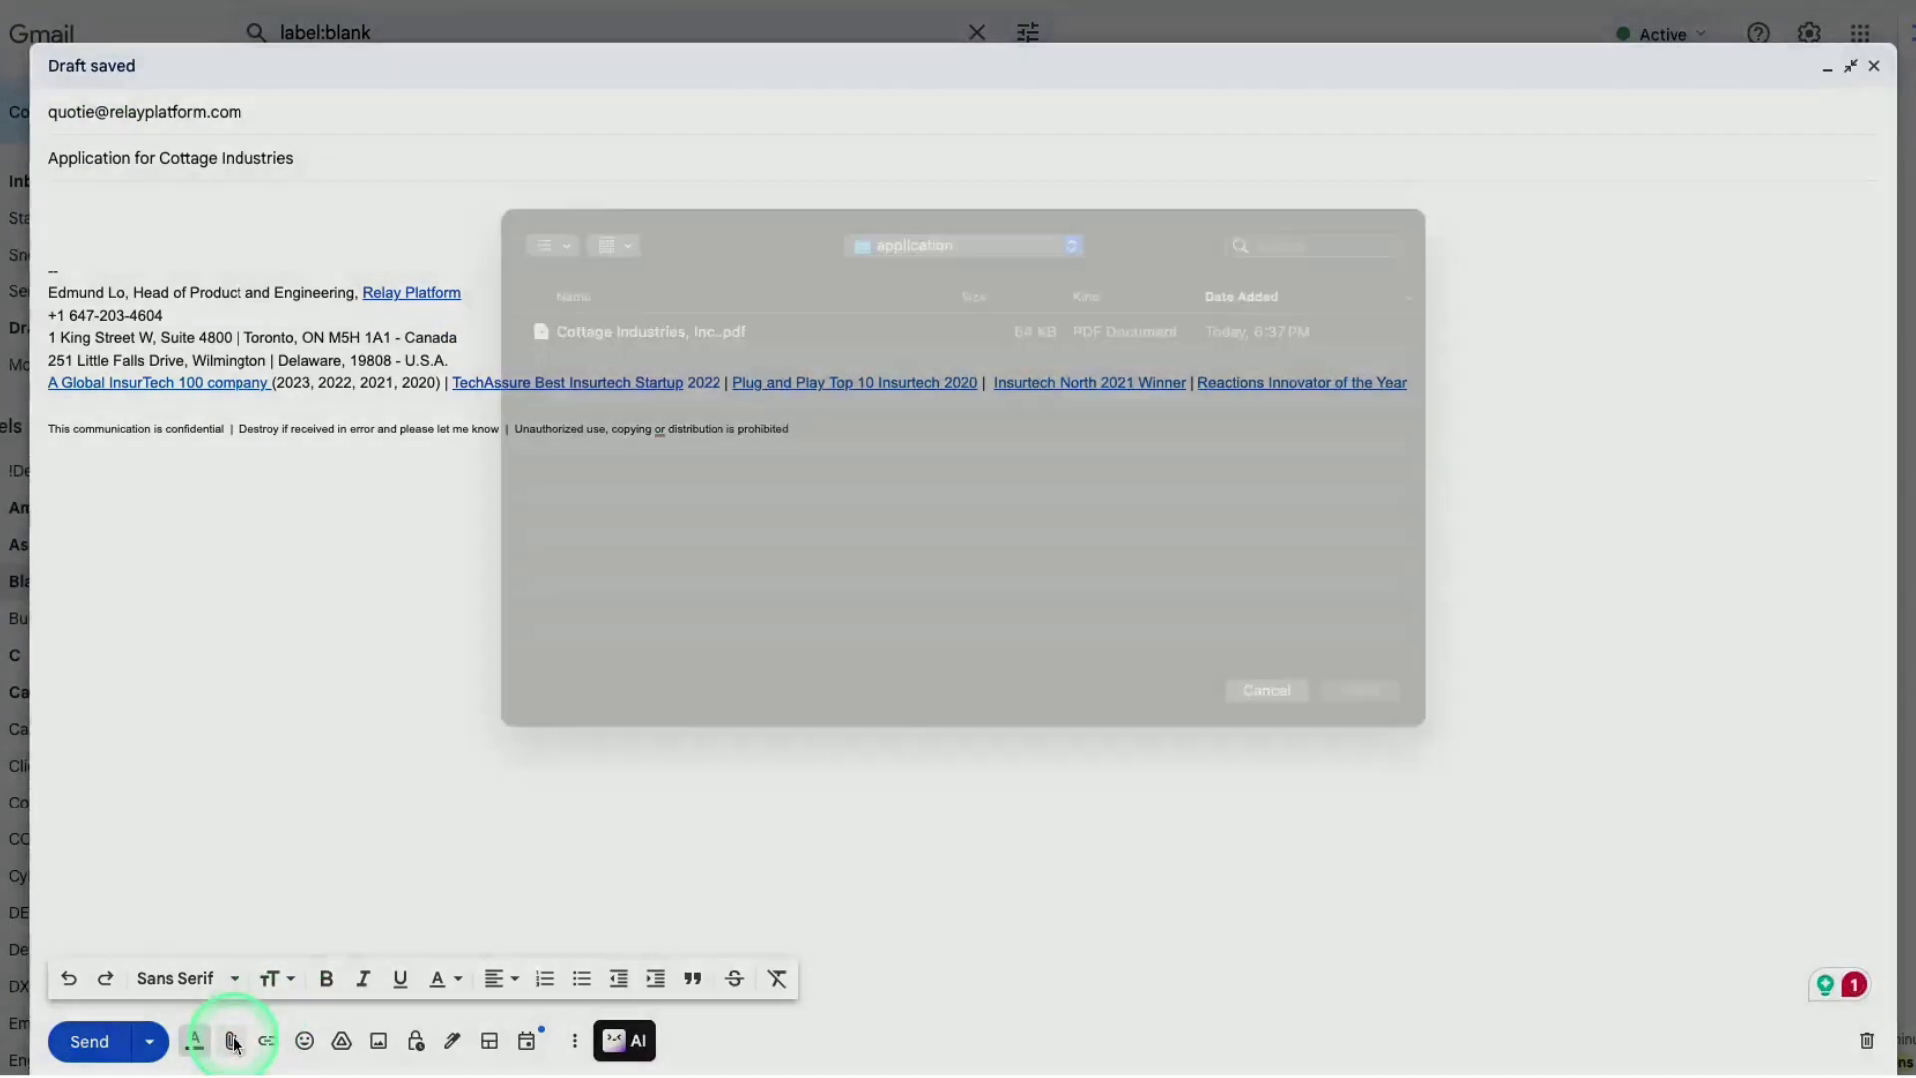
left_click(651, 368)
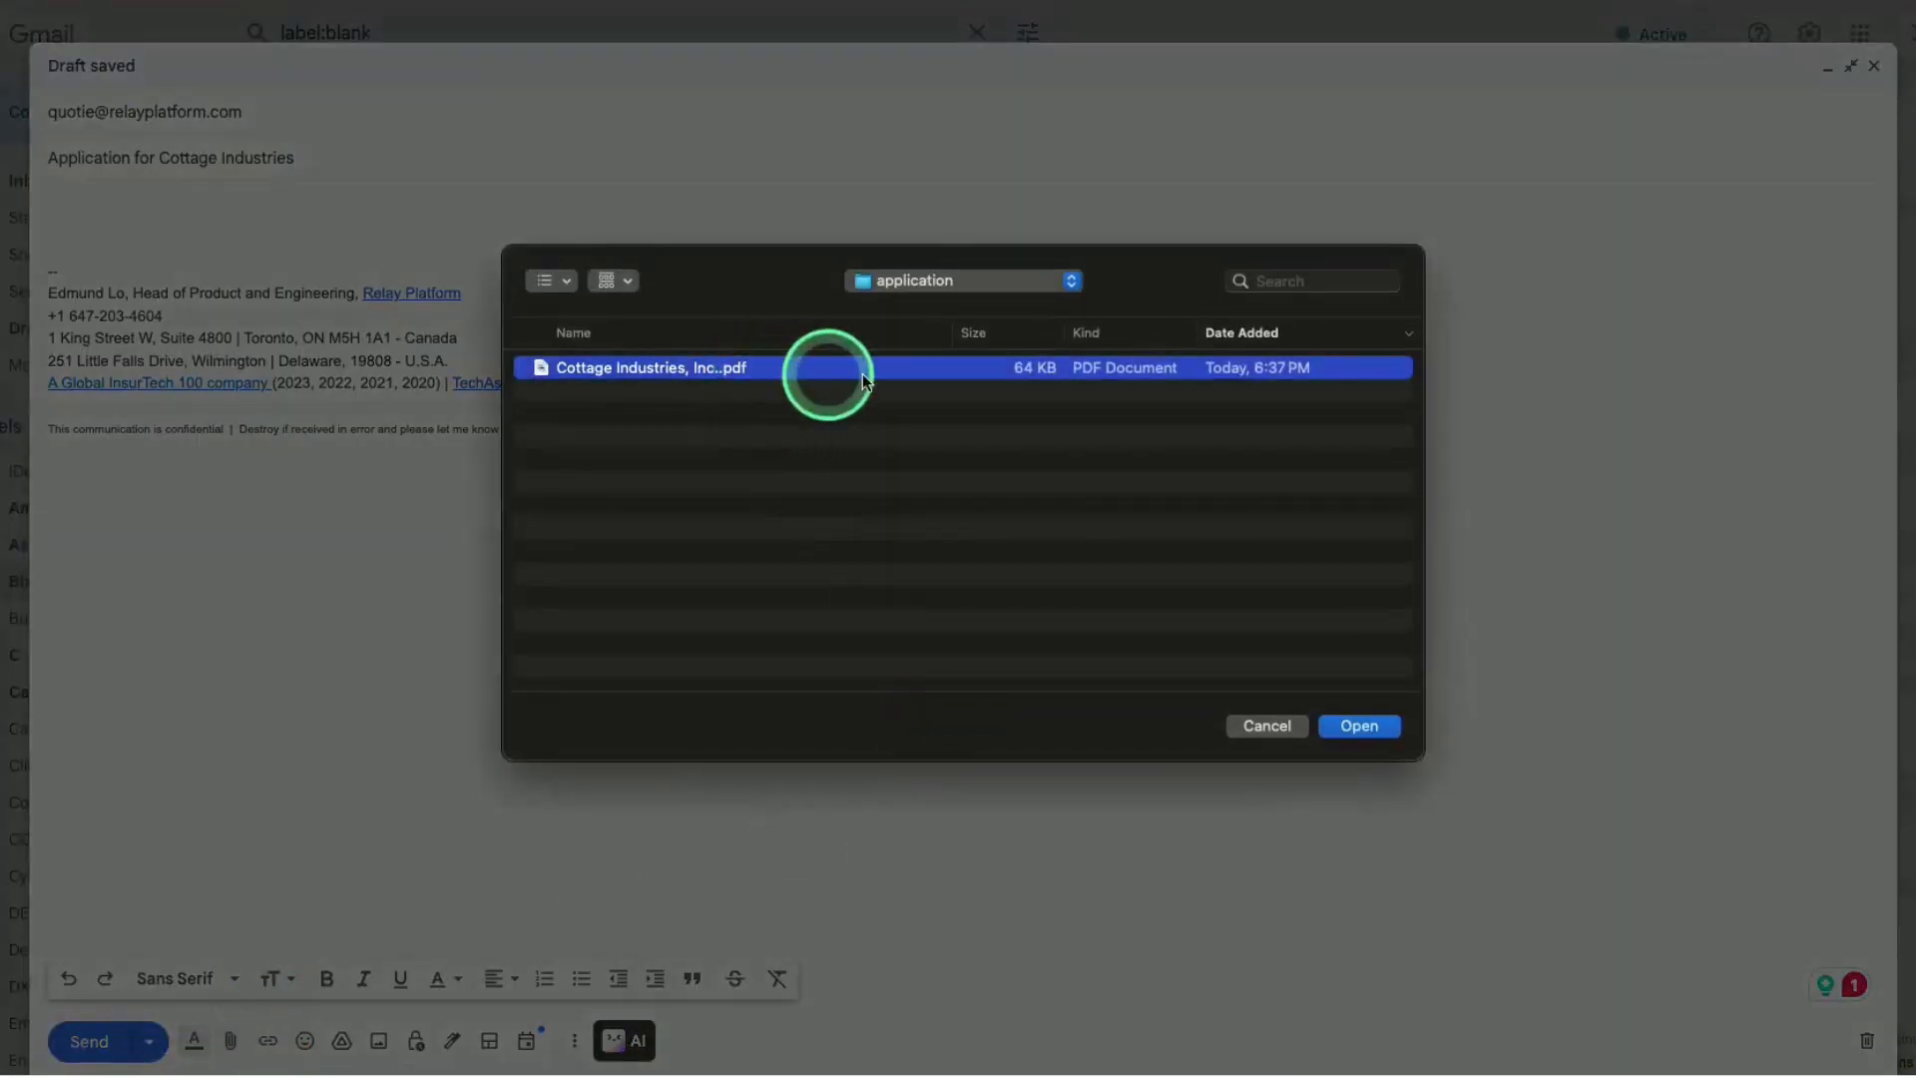
left_click(1357, 725)
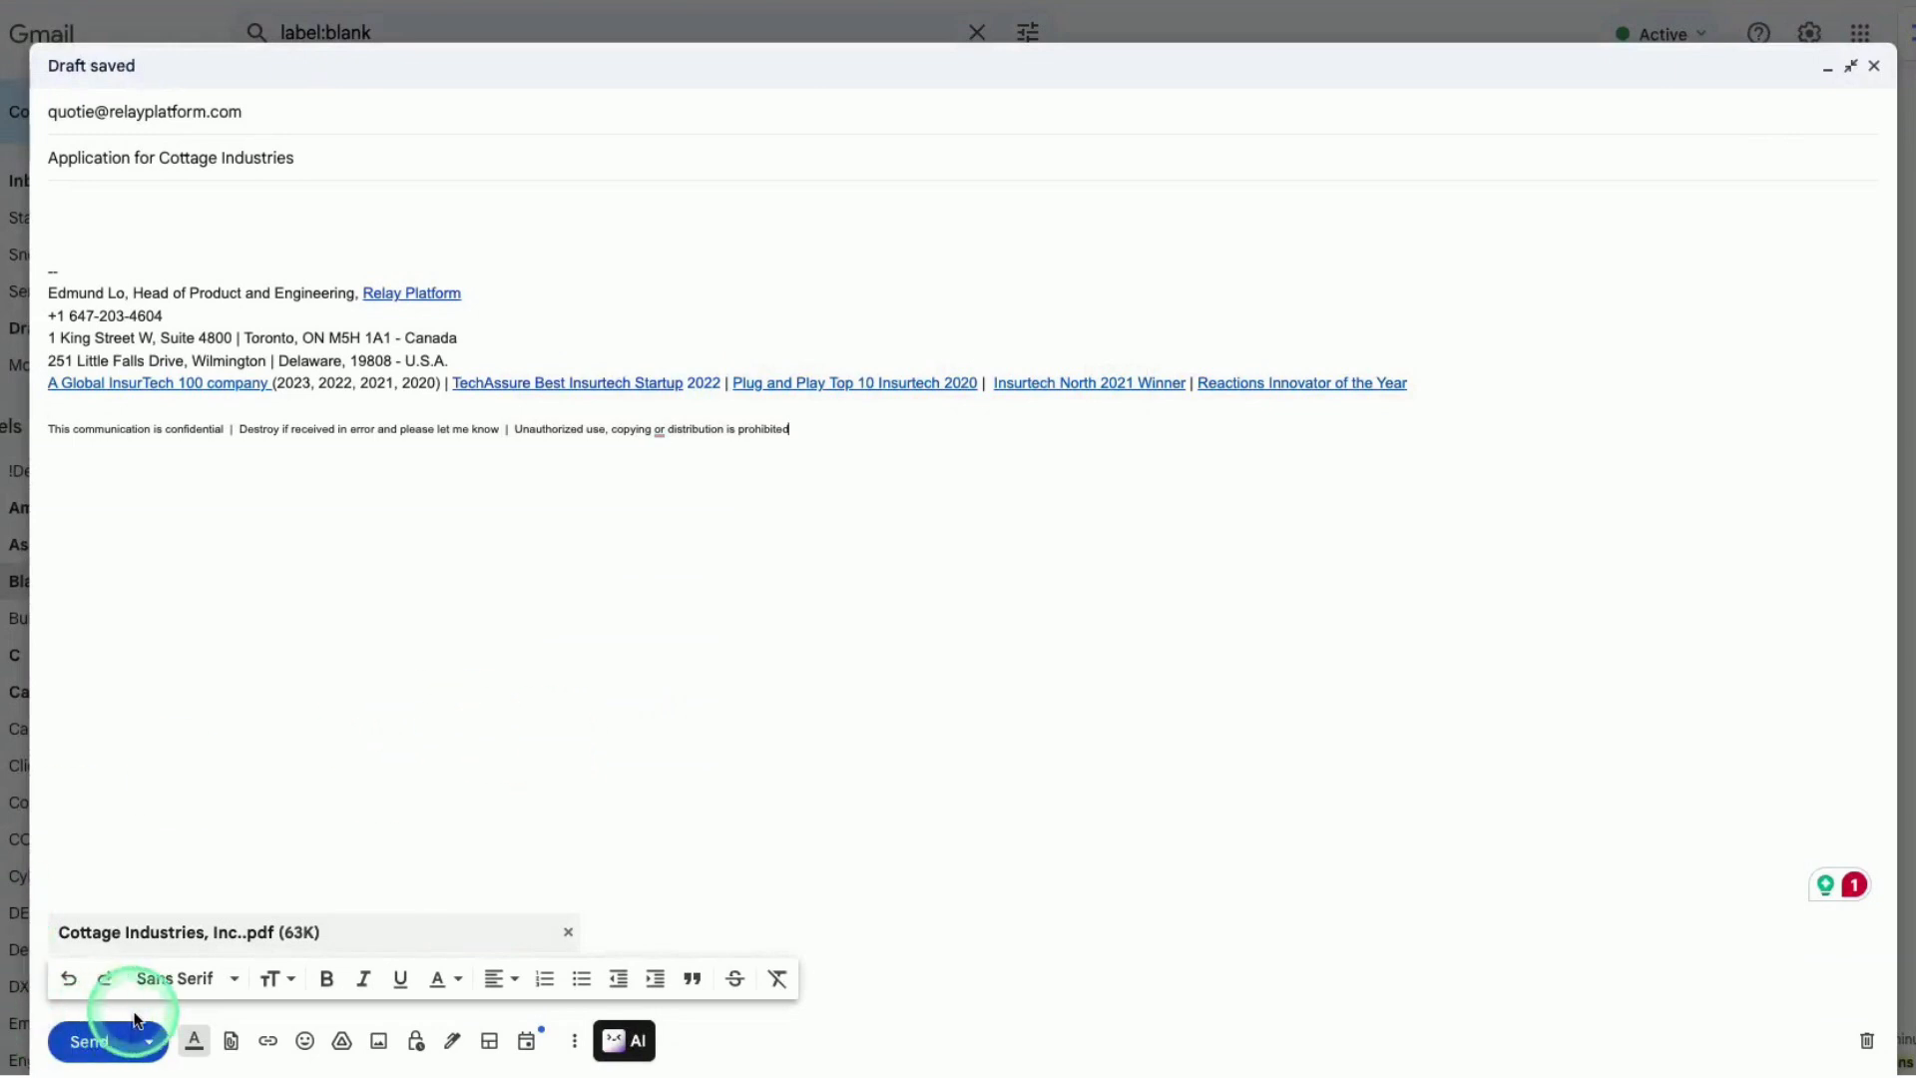
left_click(88, 1042)
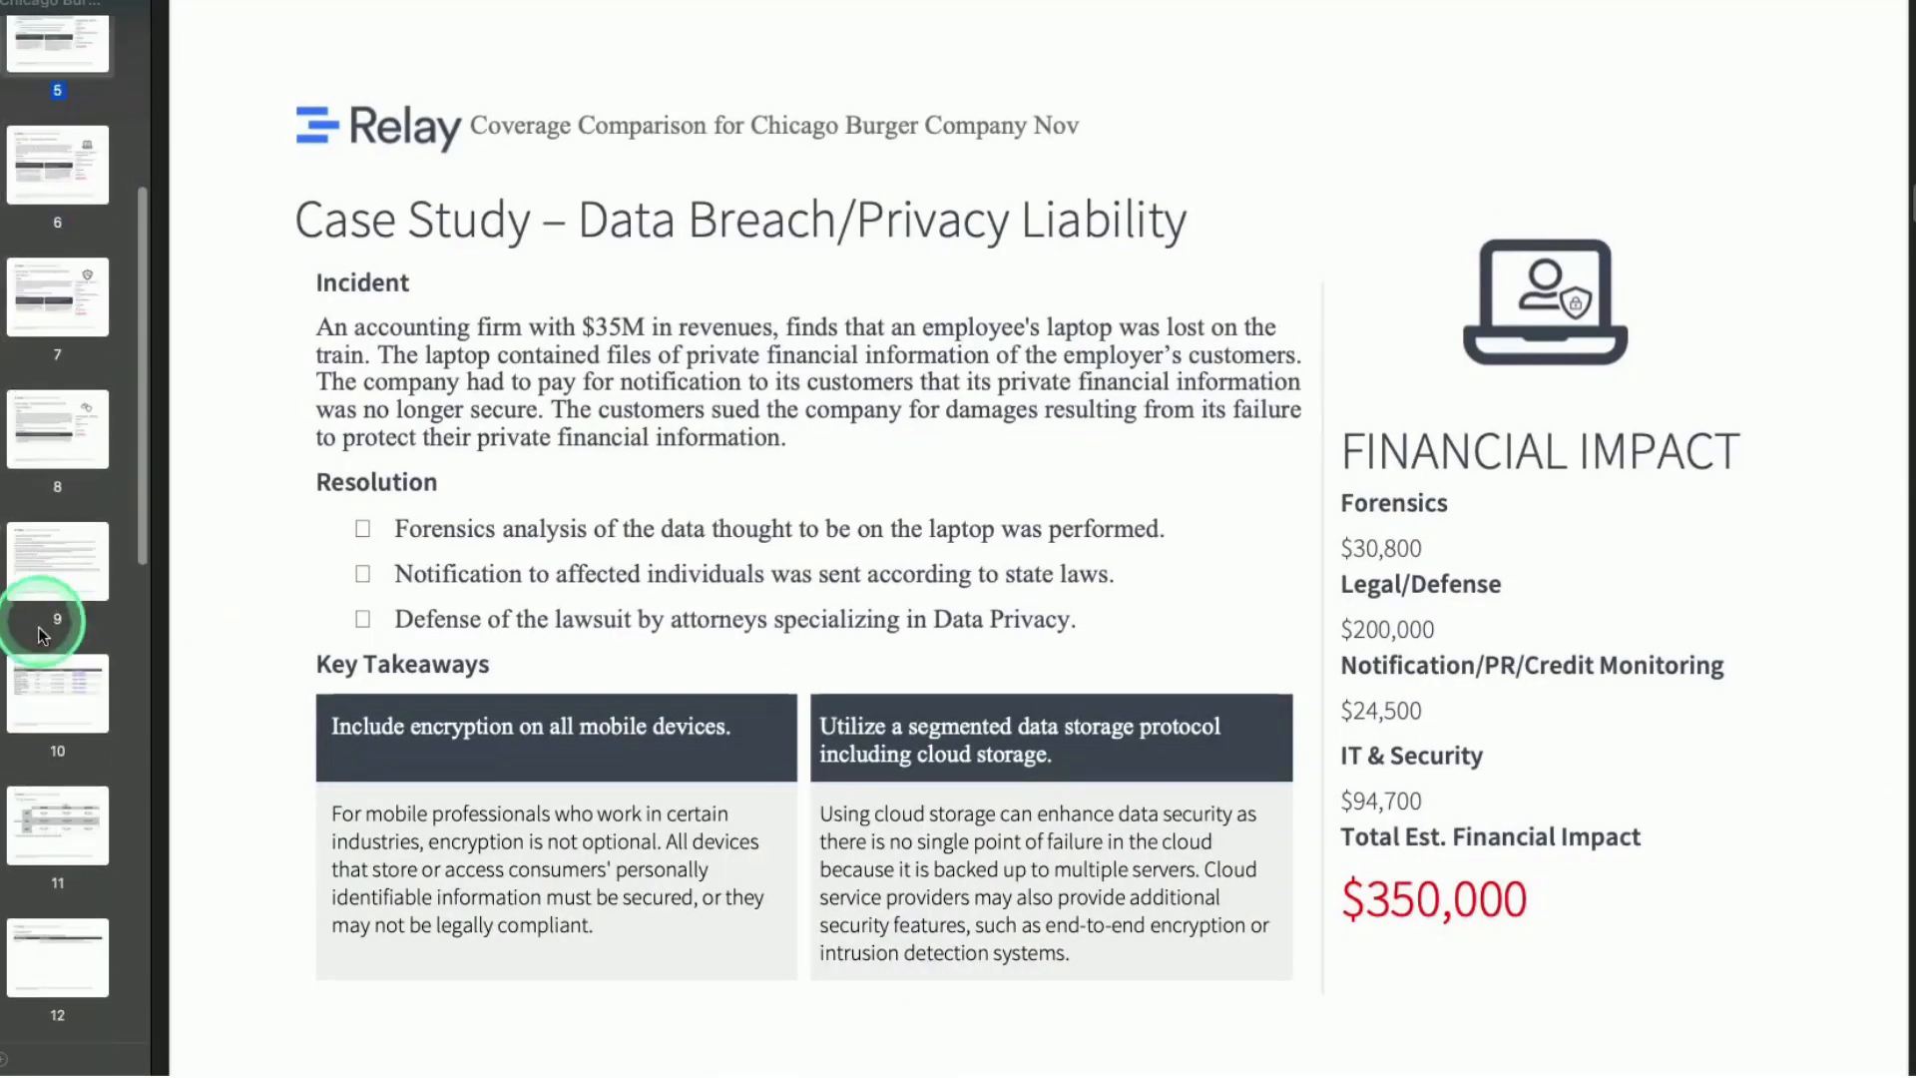
Step: View the Marketing Summary page of carrier responses in the Chicago Burger Company proposal
left_click(55, 694)
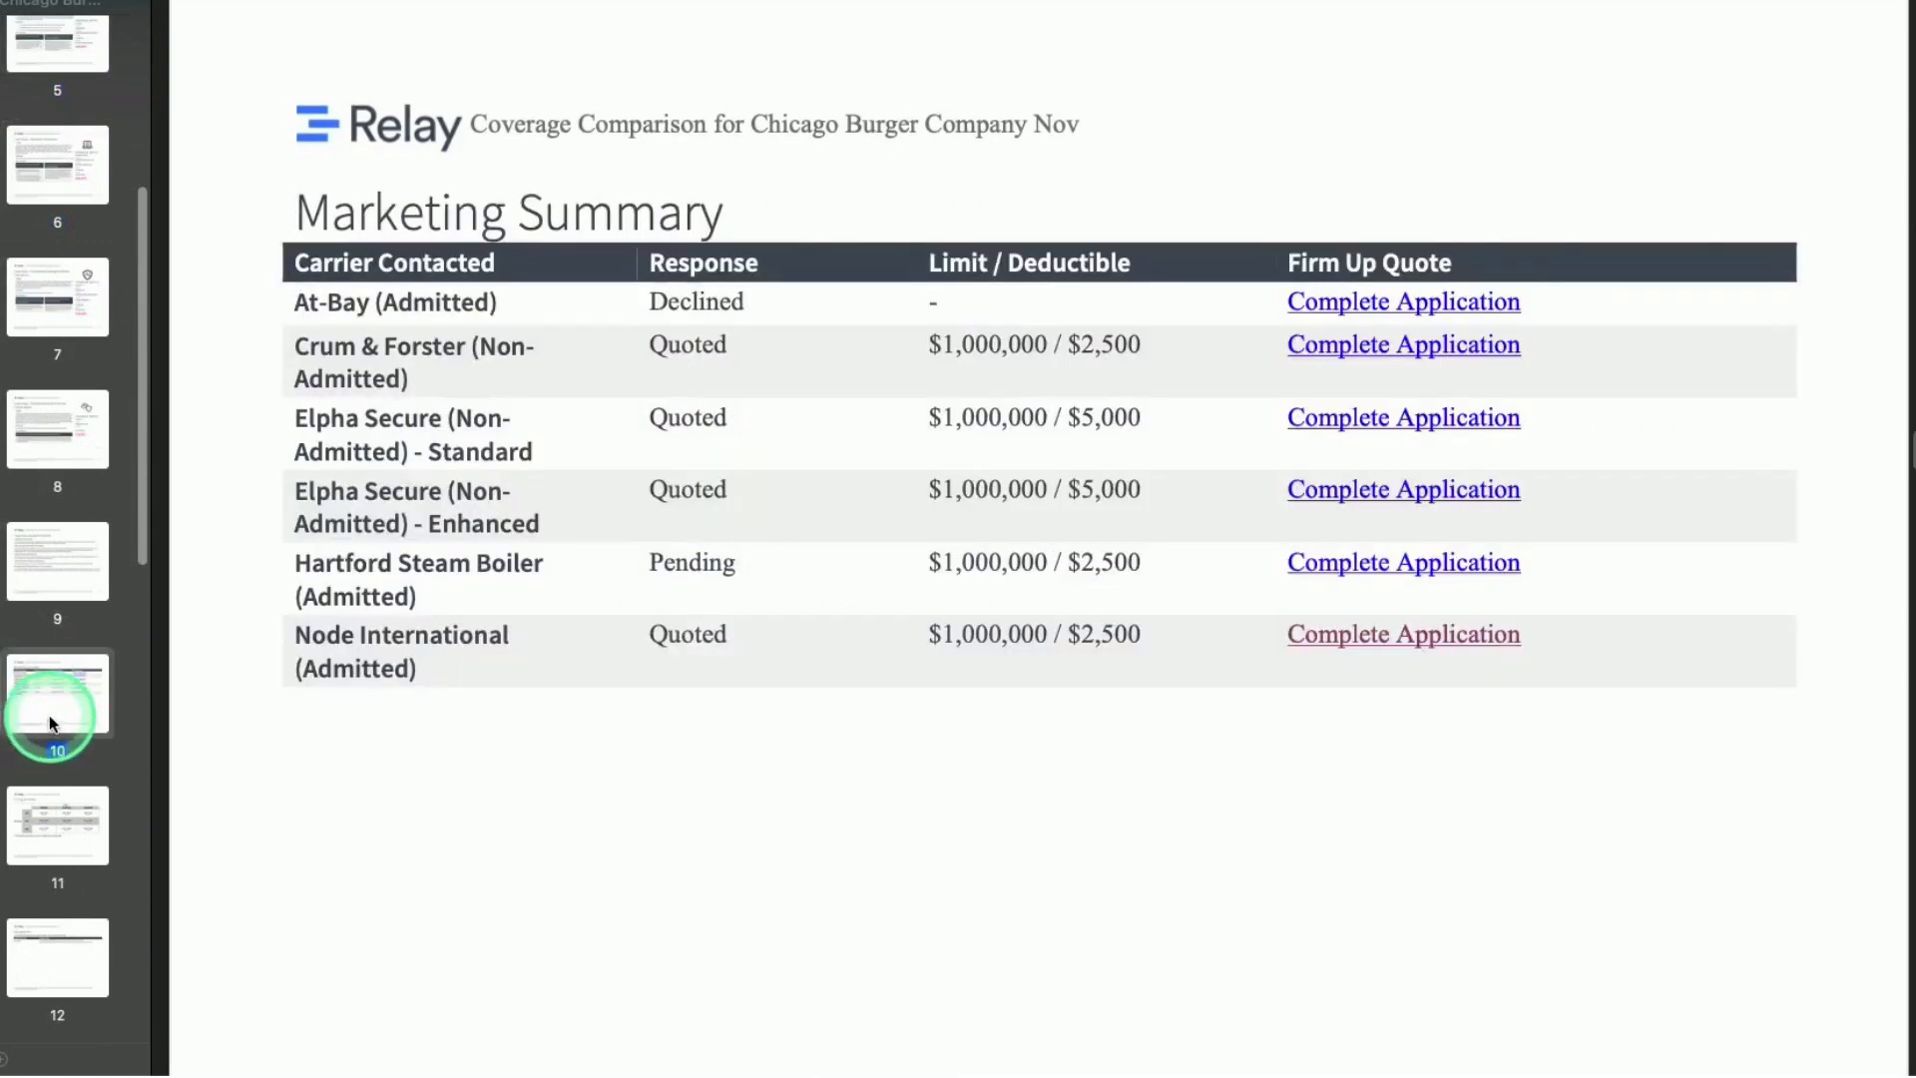
scroll("down", 3)
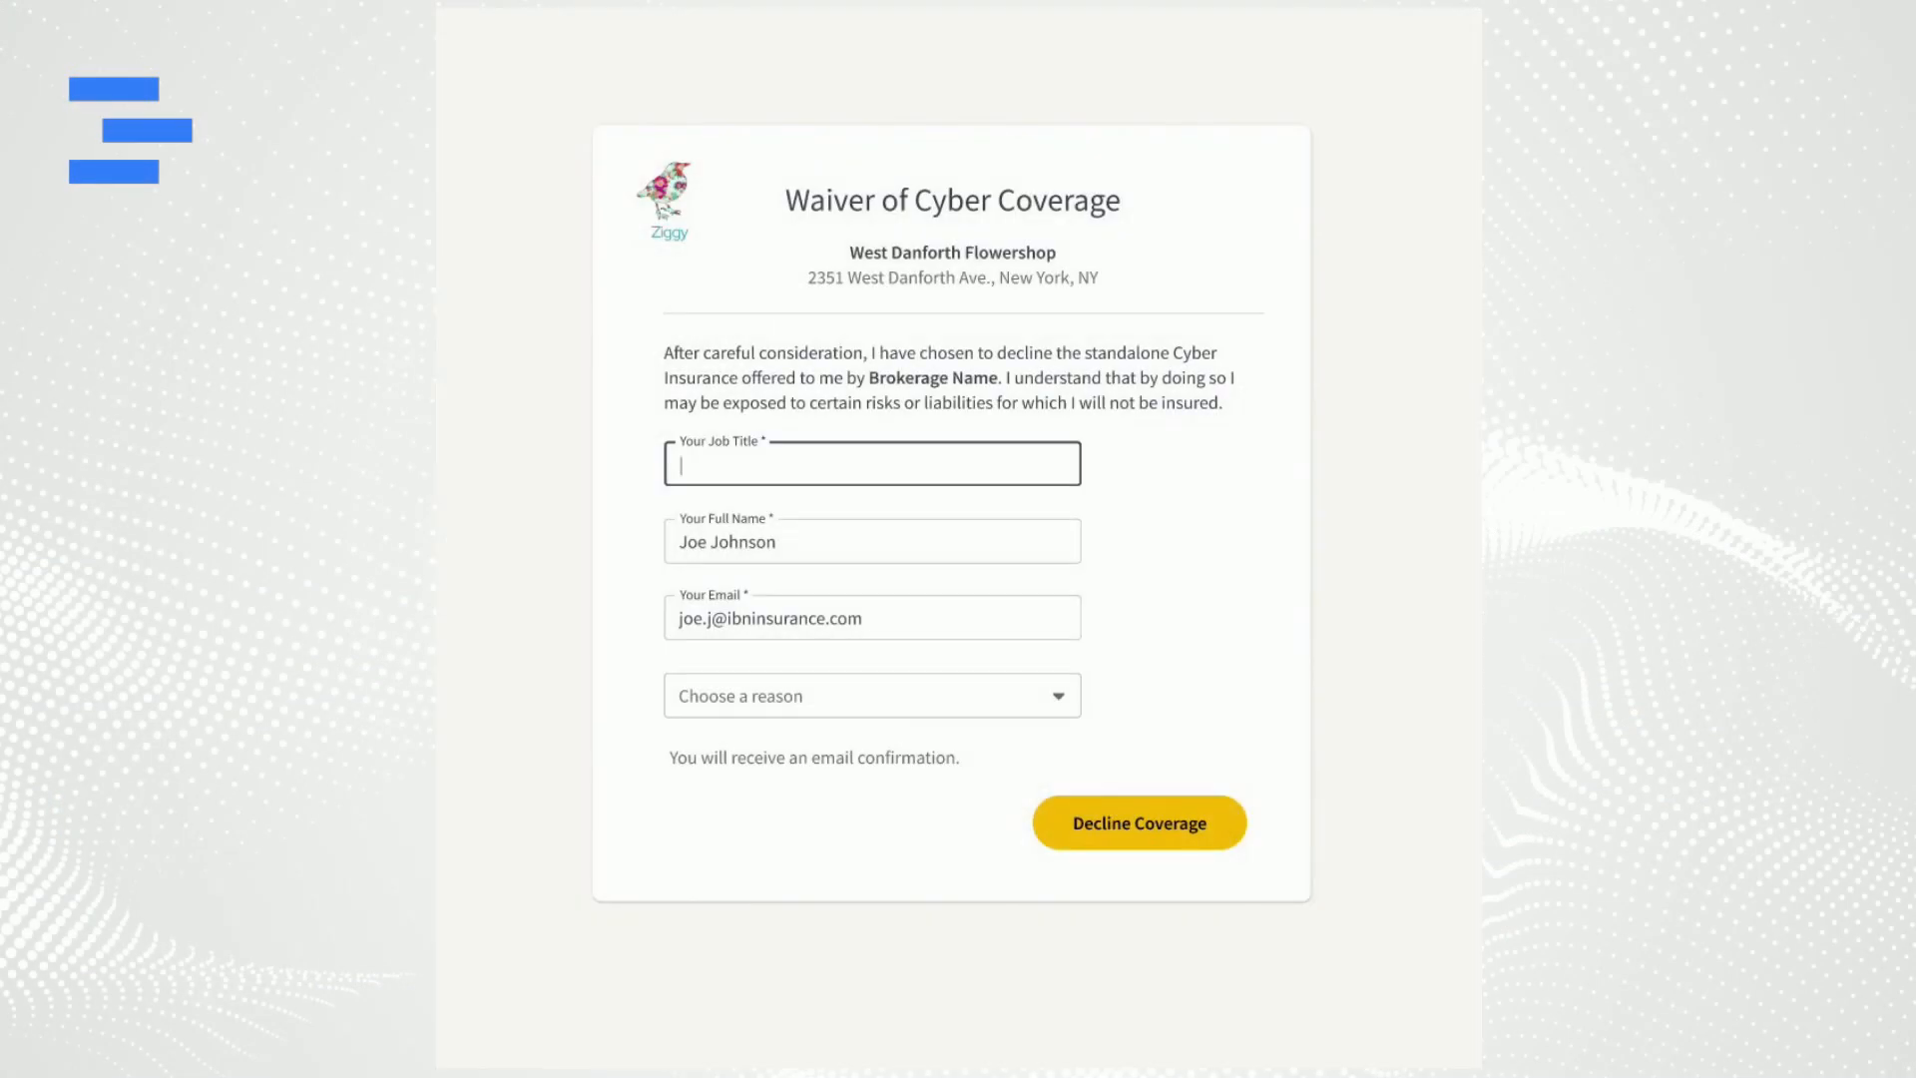
Step: Decline cyber coverage for West Danforth Flowershop via the waiver form
left_click(870, 695)
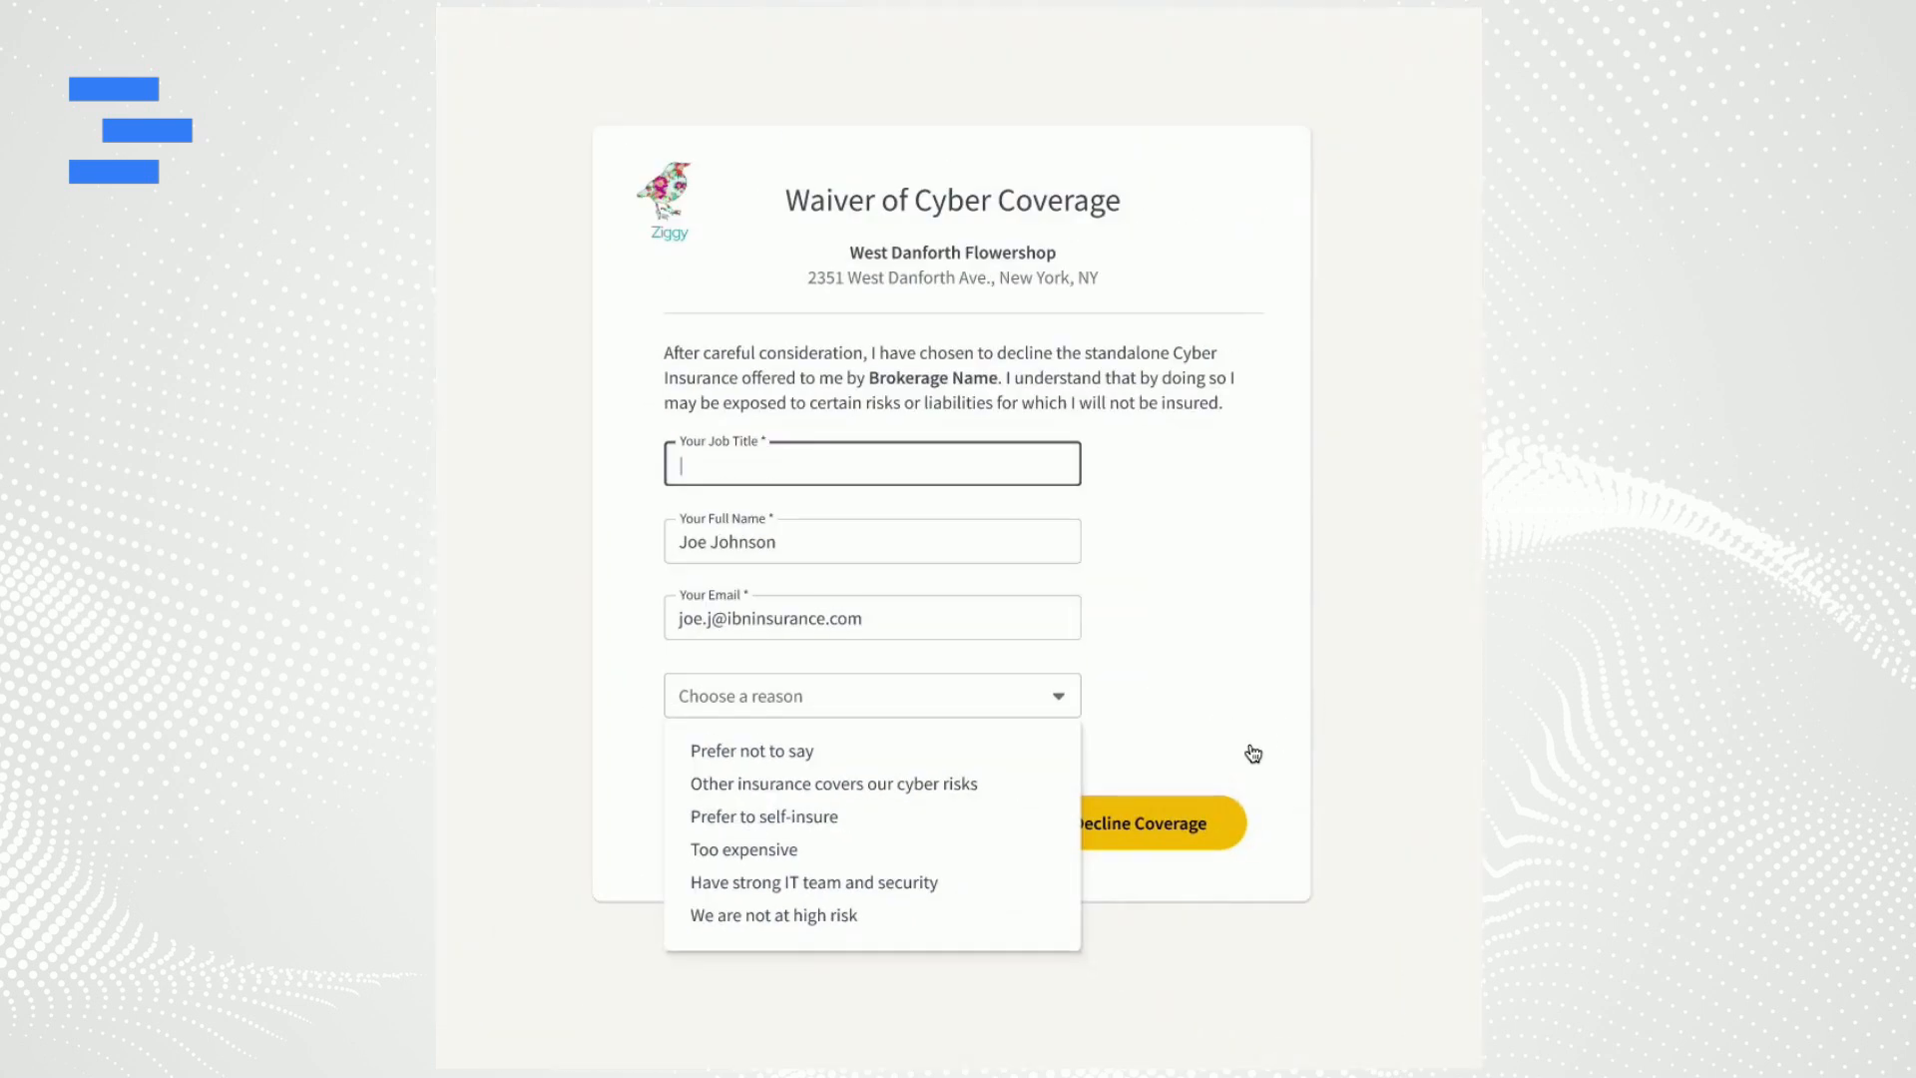
left_click(1146, 822)
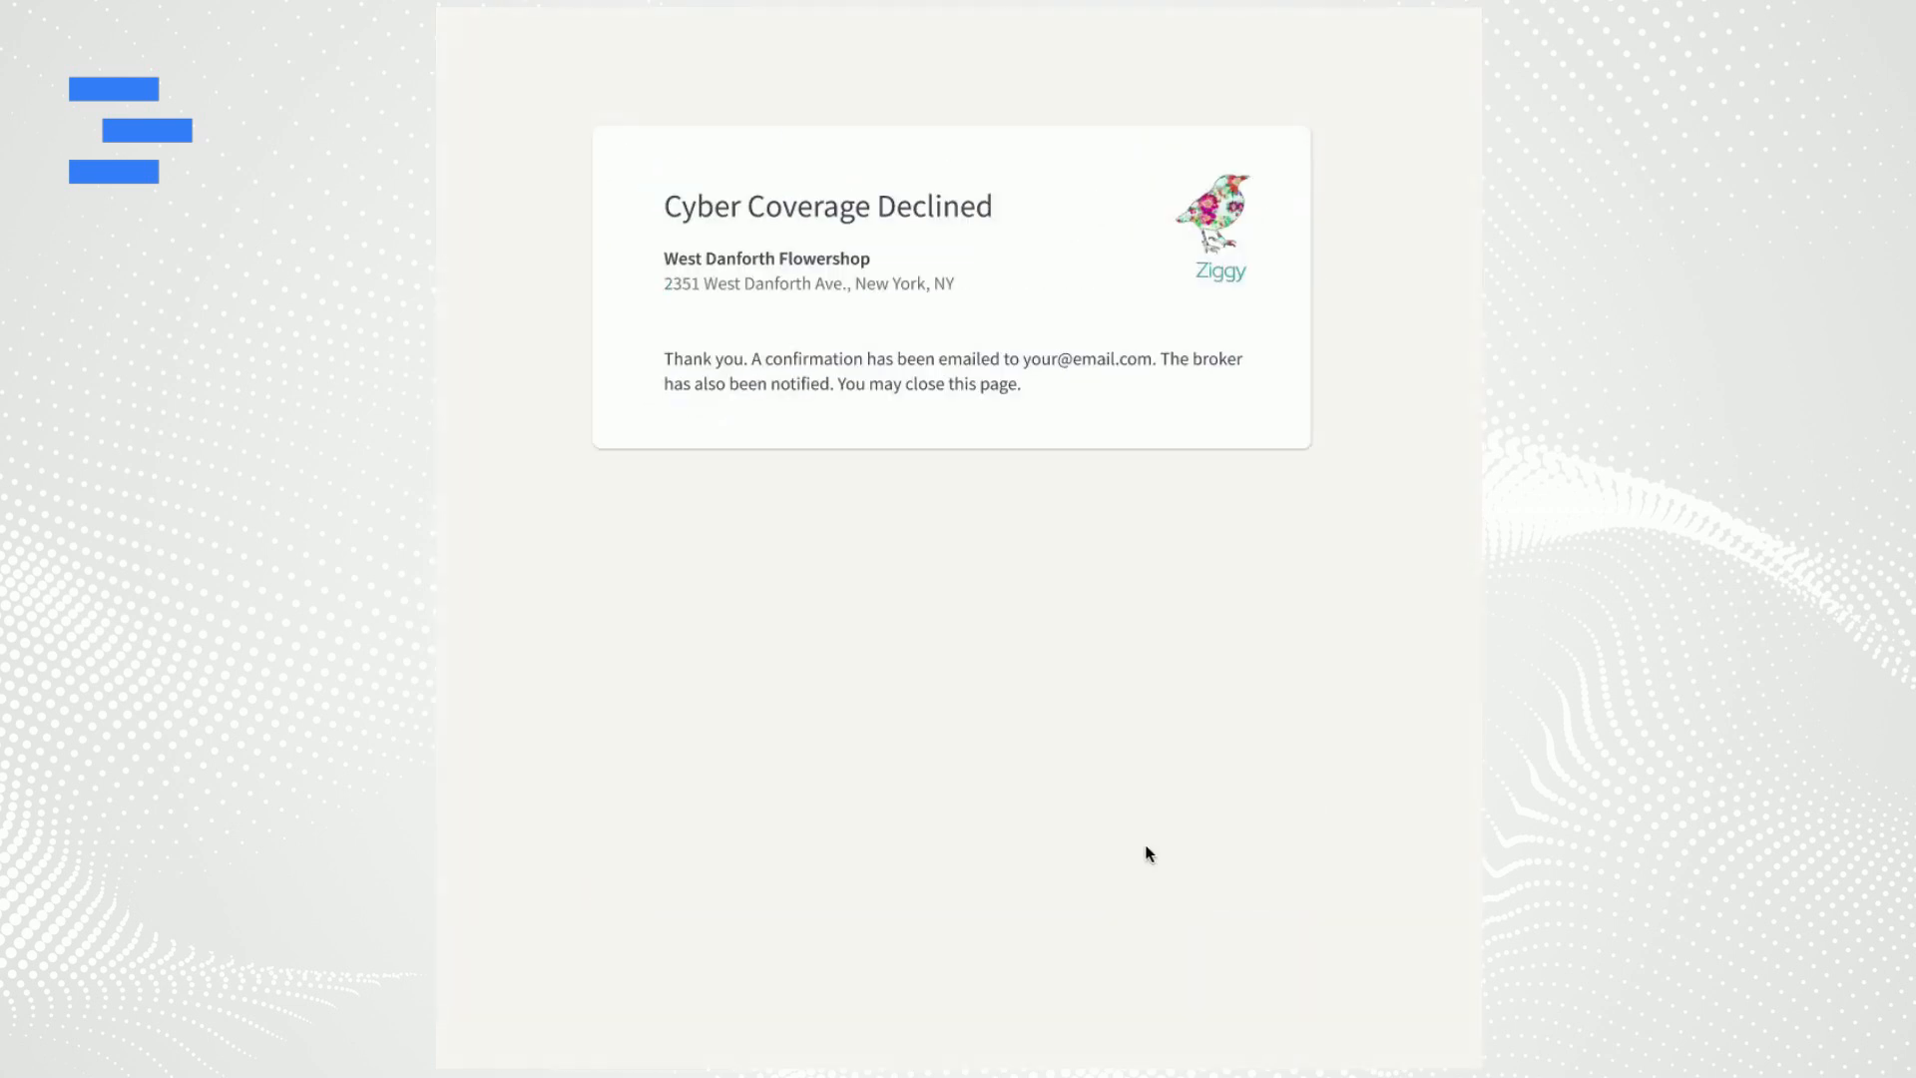